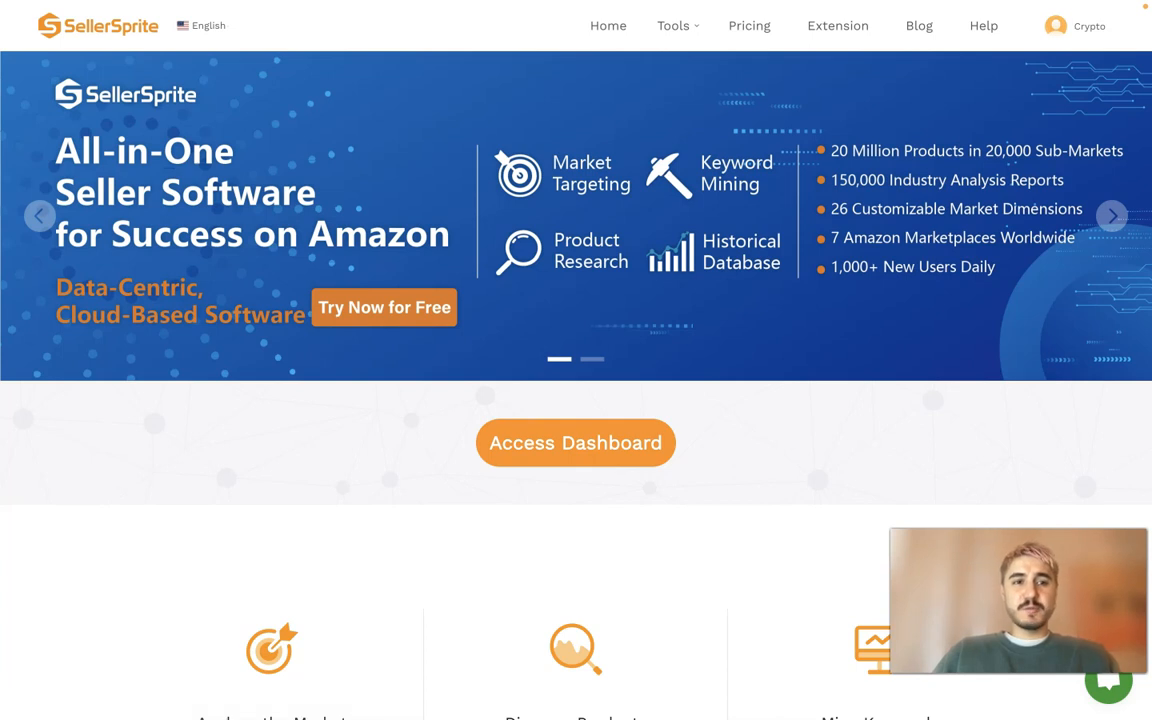
{"action": "mouse_move", "coordinate": [368, 472]}
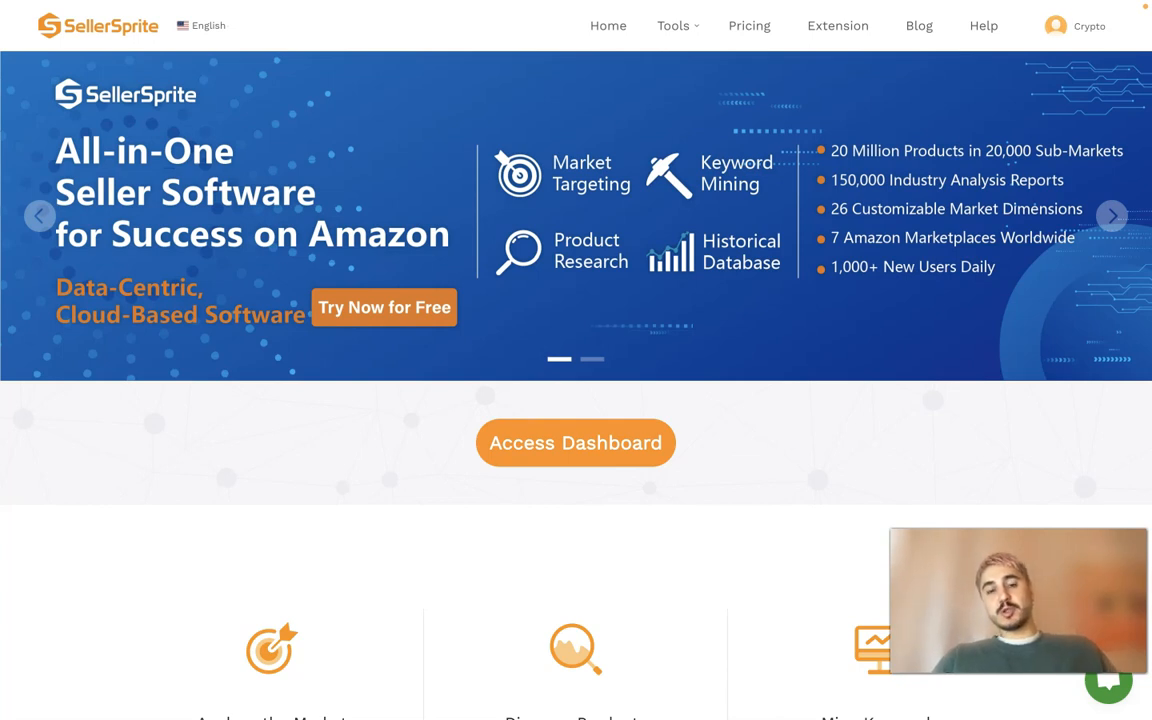
{"action": "mouse_move", "coordinate": [656, 336]}
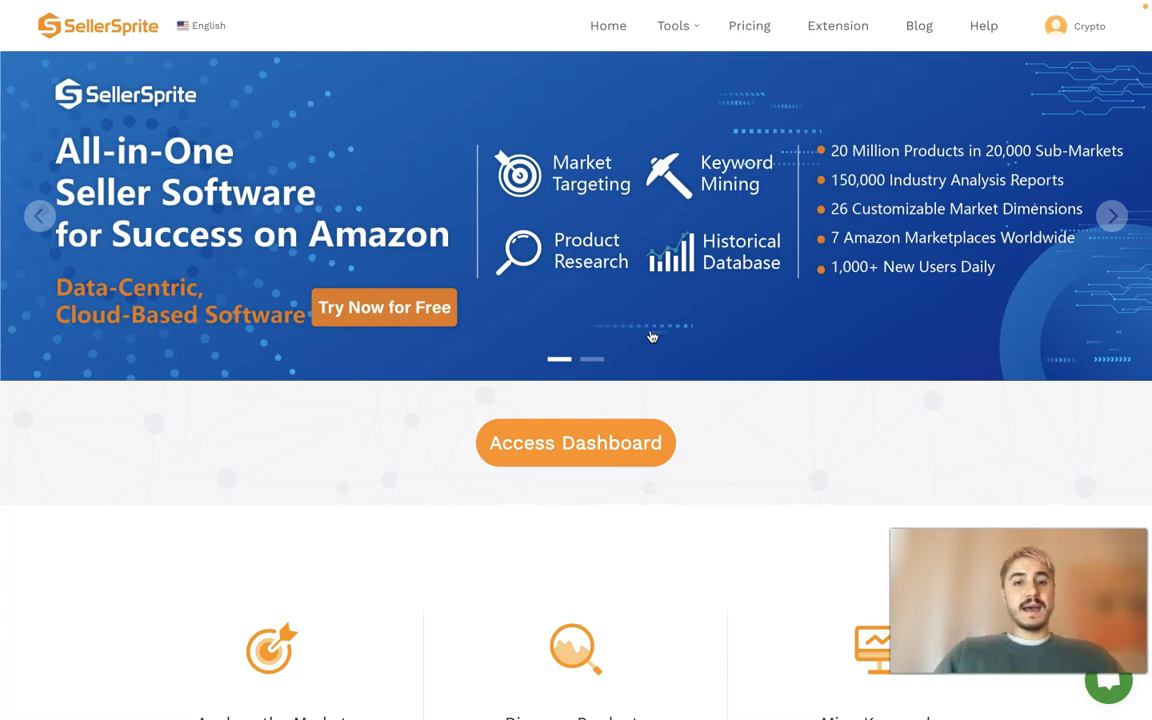
{"action": "mouse_move", "coordinate": [332, 458]}
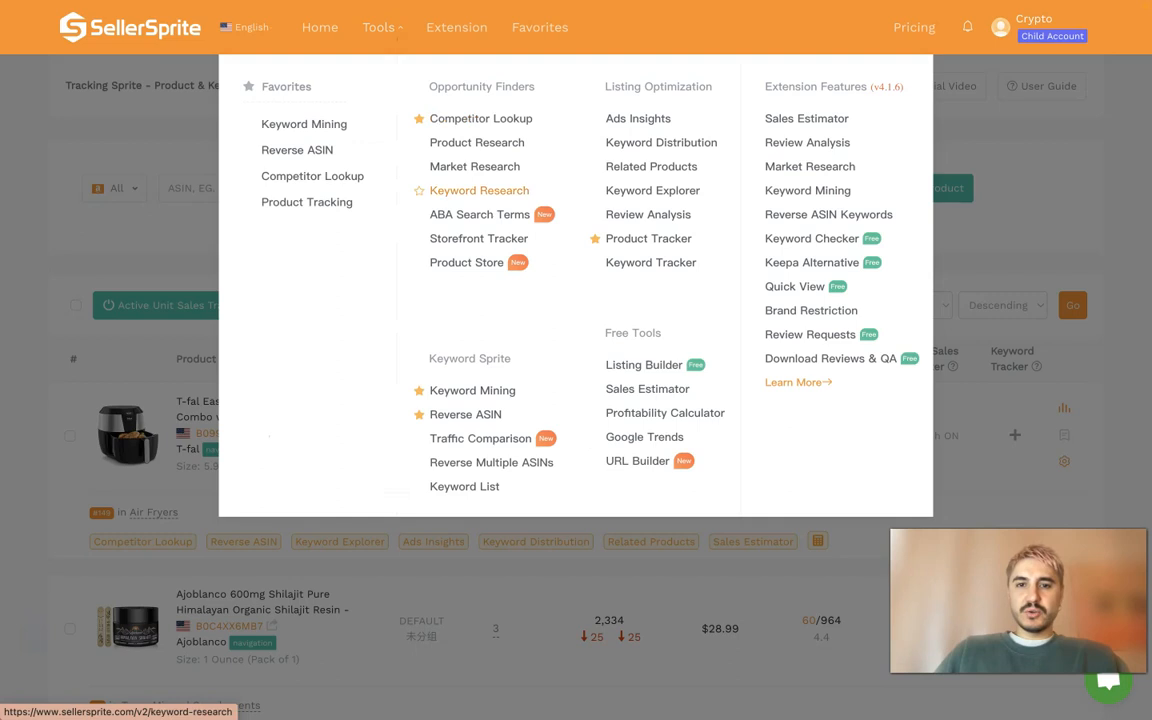
{"action": "mouse_move", "coordinate": [648, 238]}
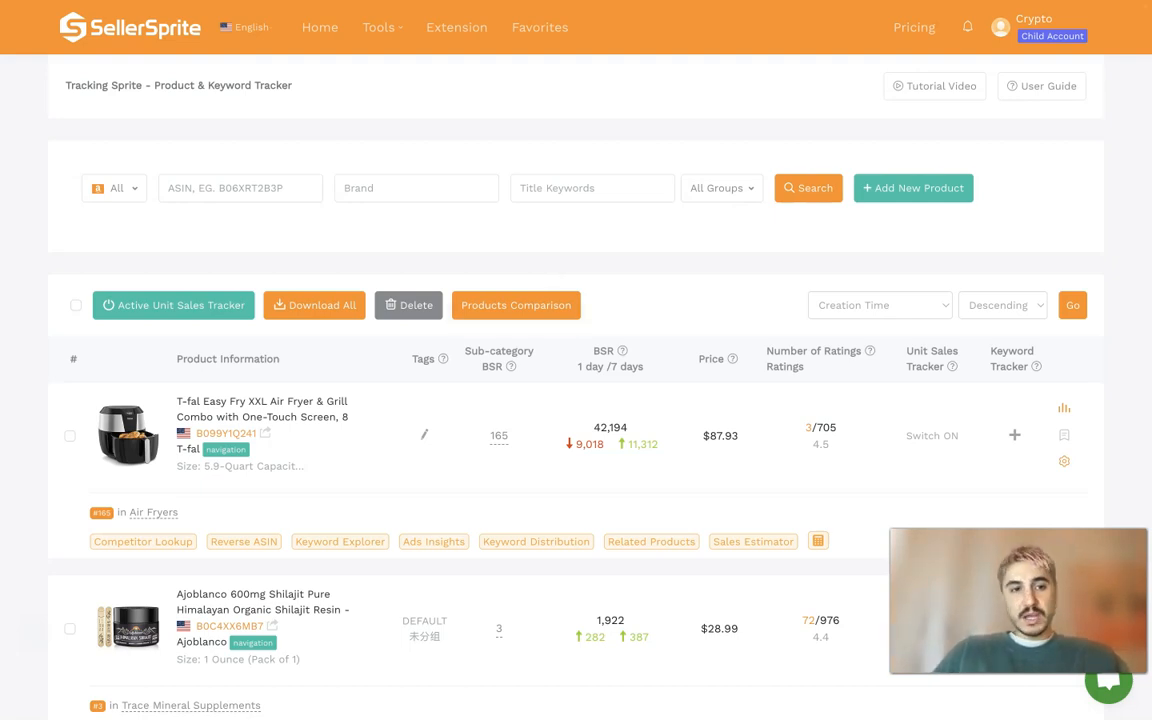
Step: Filter the Product & Keyword Tracker to the United States marketplace
{"action": "left_click", "coordinate": [114, 188]}
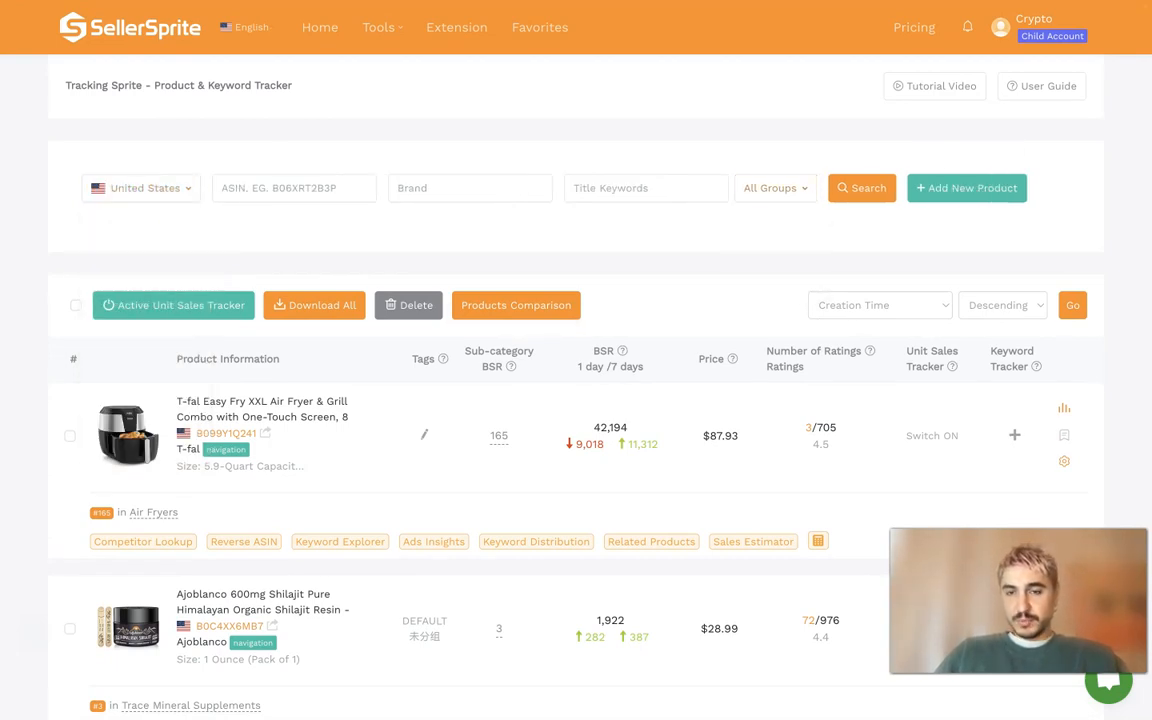
Step: Enter ASINs B089NKT312 and B092ZHXM37 in the Add New Product form
{"action": "left_click", "coordinate": [966, 188]}
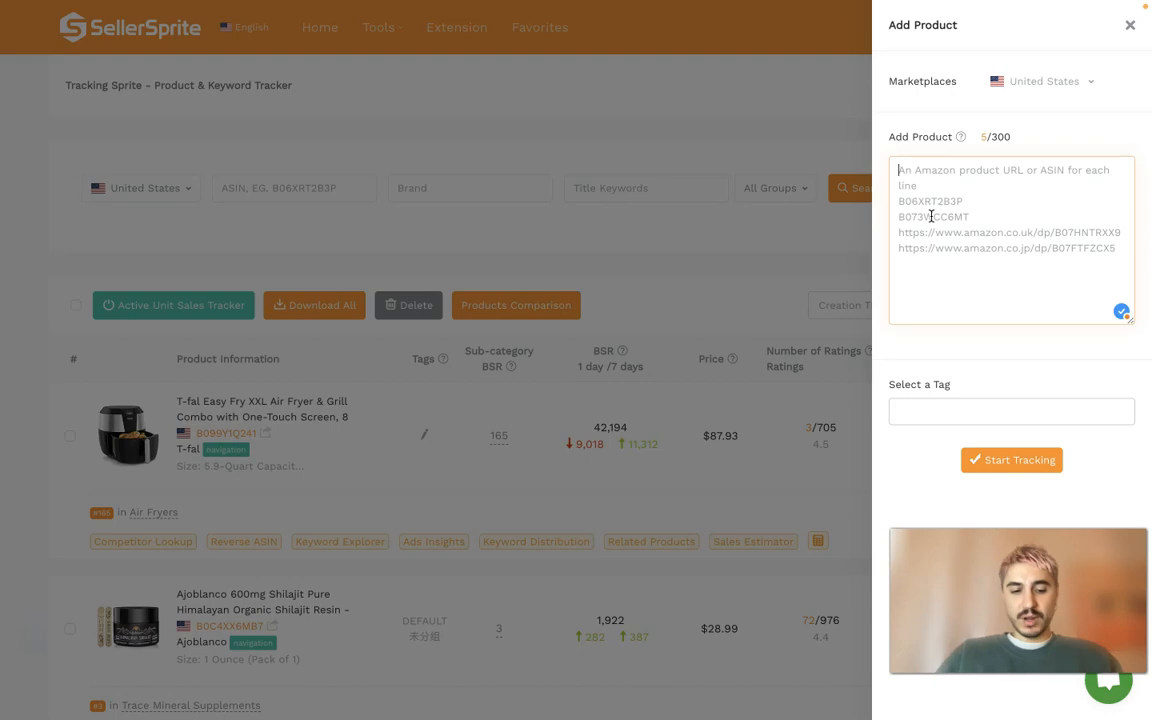
{"action": "type", "text": "B089NKT312, B092ZHXM37"}
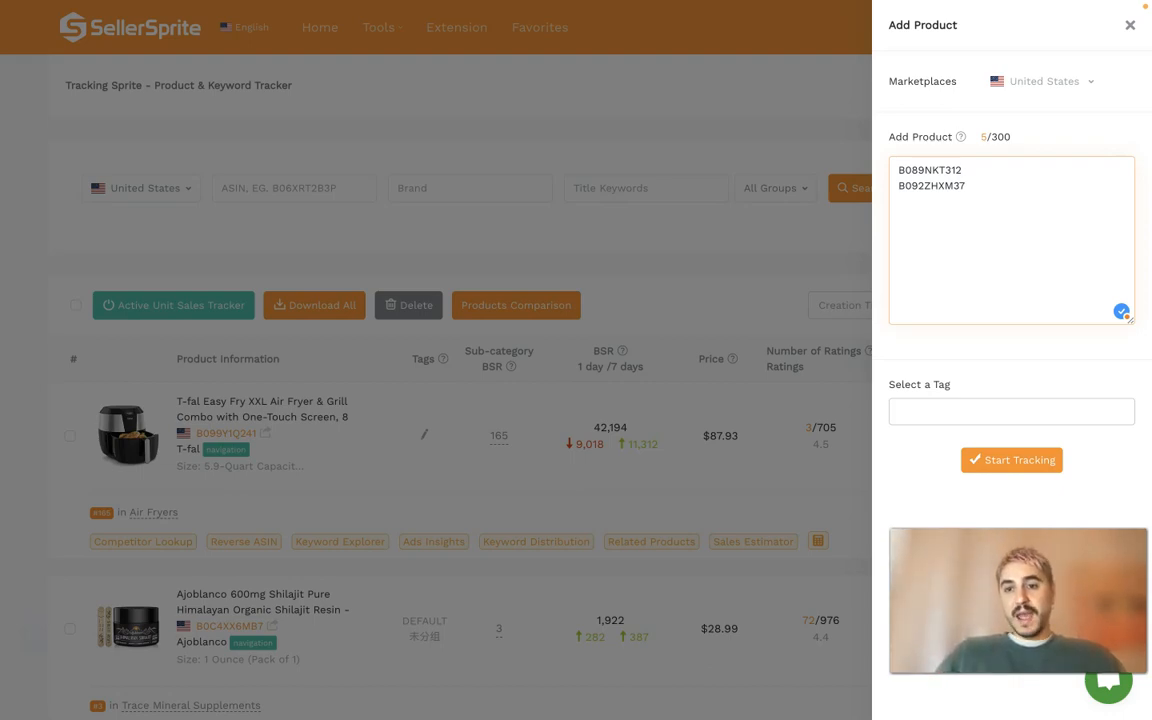
Step: Tag the new products 'frying' and start tracking both ASINs
{"action": "left_click", "coordinate": [1012, 412]}
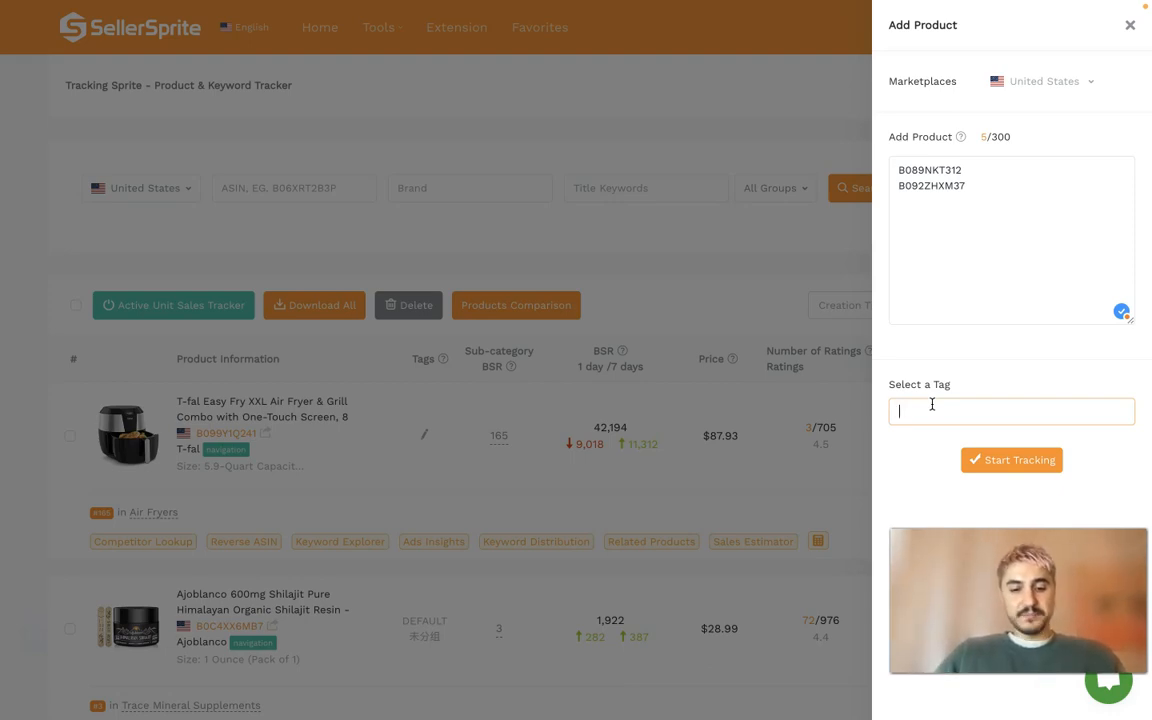
{"action": "type", "text": "fry"}
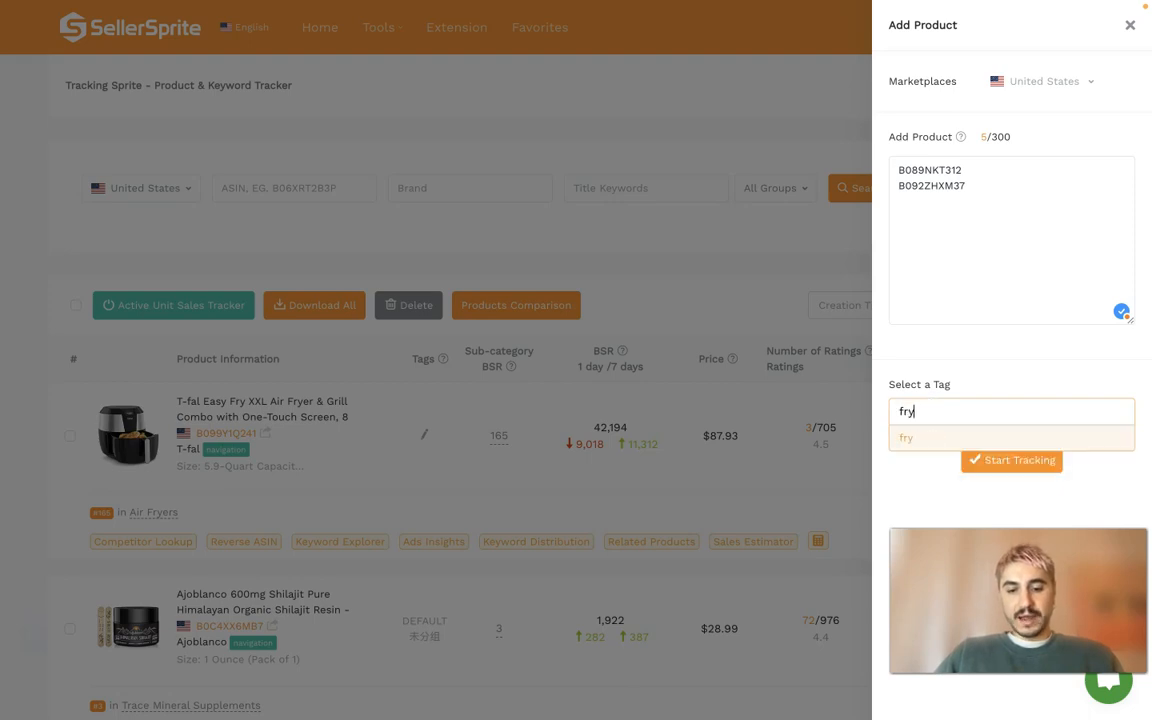
{"action": "left_click", "coordinate": [904, 438]}
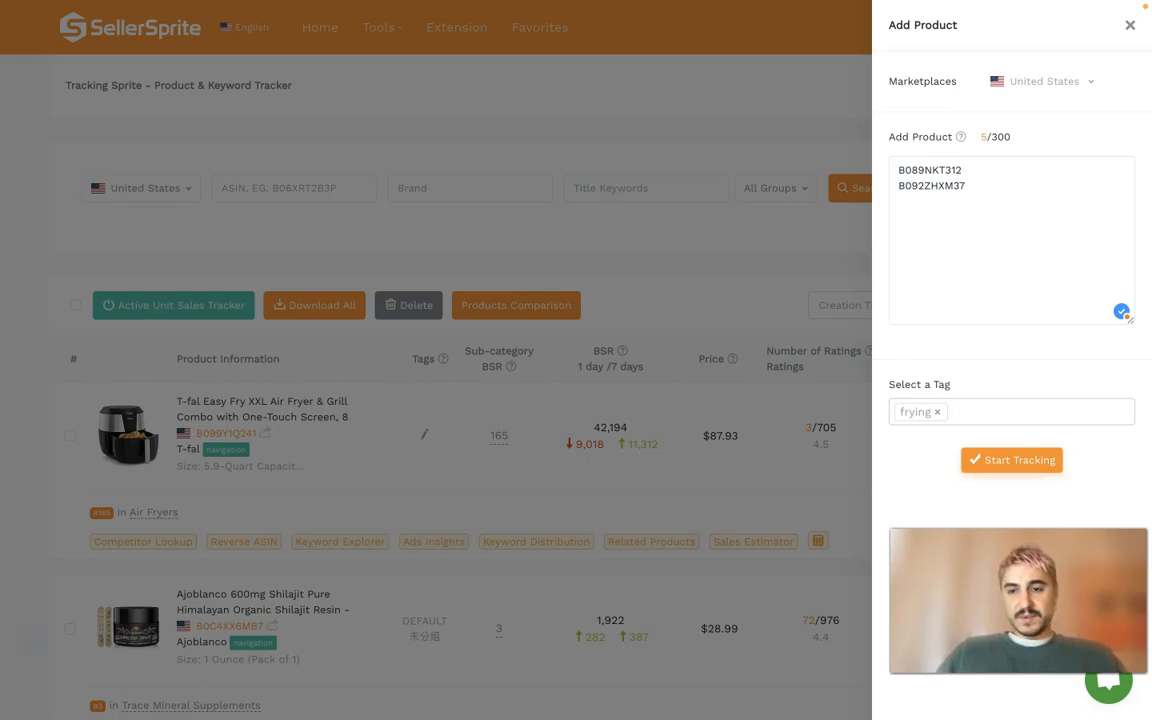
{"action": "left_click", "coordinate": [1012, 460]}
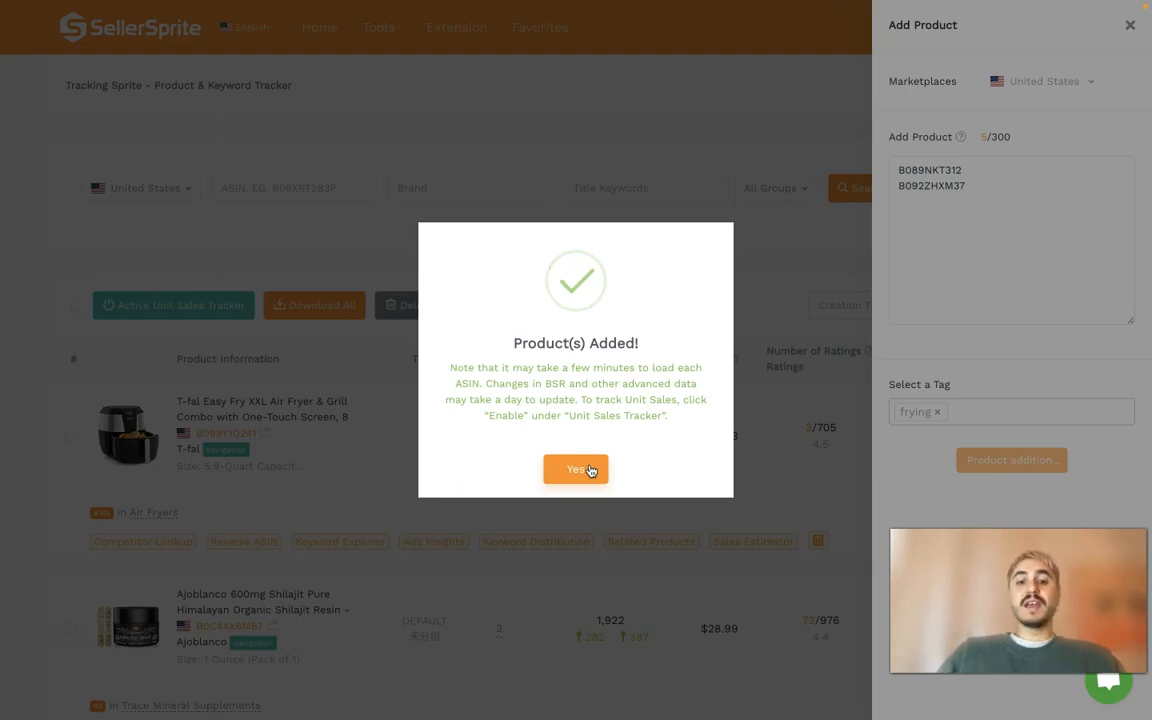
Step: Confirm the Product(s) Added dialog and review the Ultrean and Nuwave air fryers in the list
{"action": "left_click", "coordinate": [576, 468]}
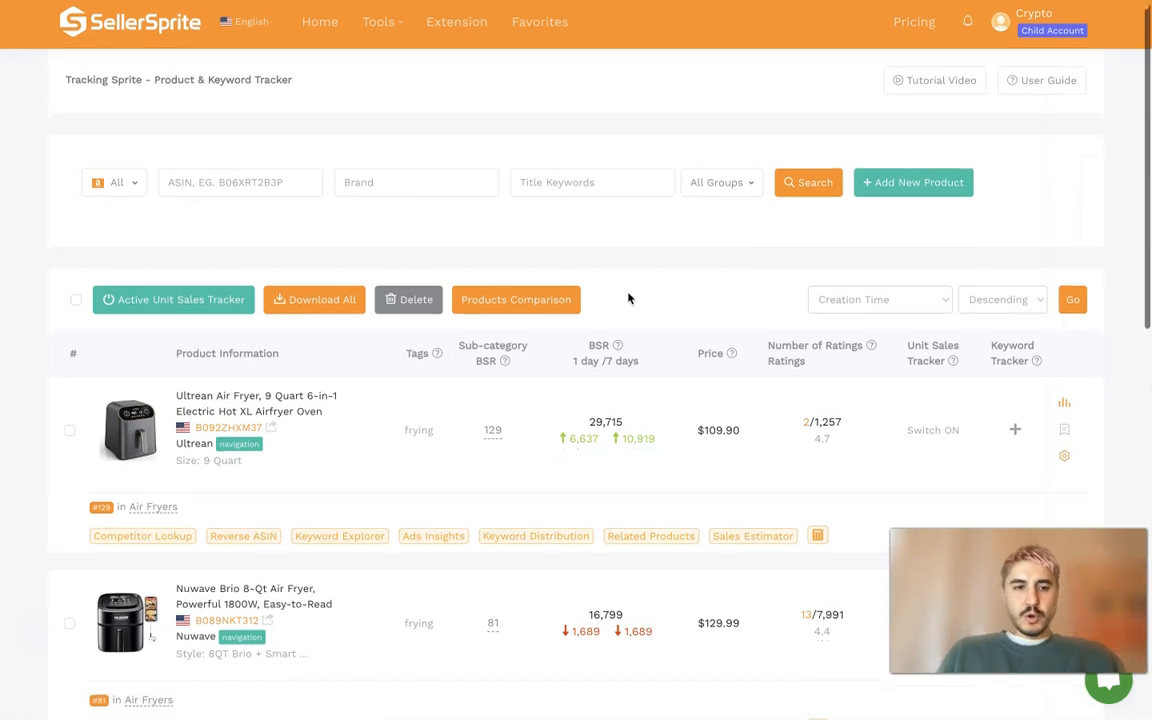
{"action": "scroll", "scroll_direction": "down", "scroll_amount": 3}
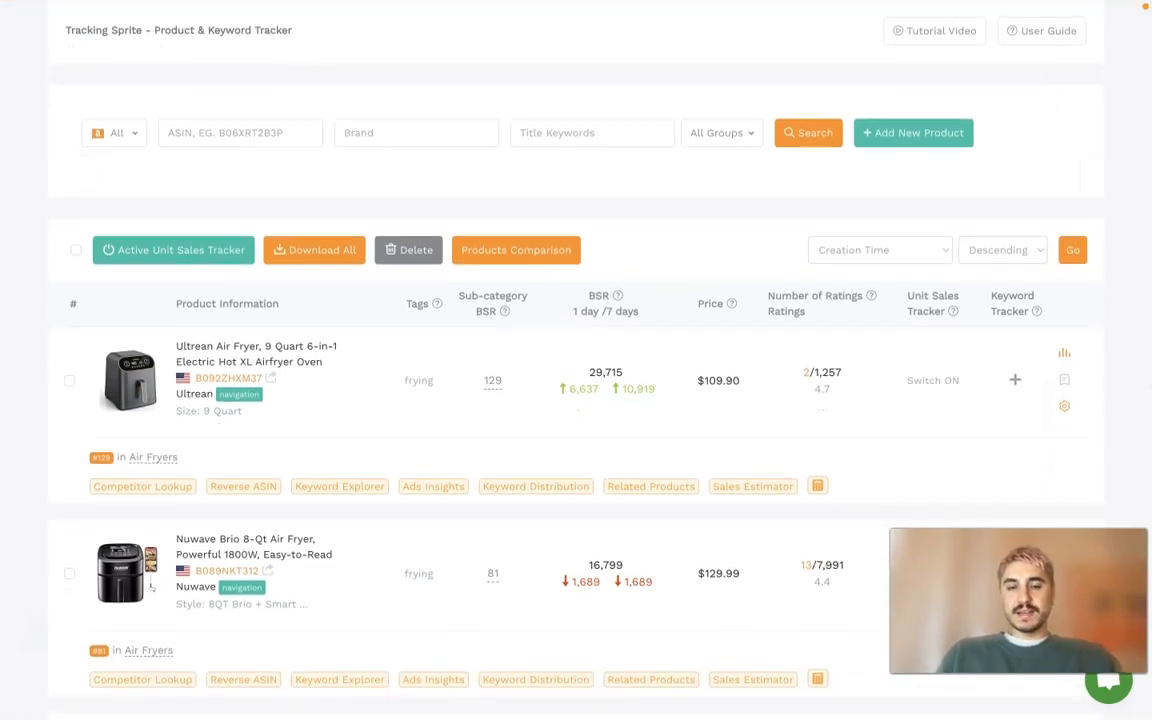
{"action": "scroll", "scroll_direction": "down", "scroll_amount": 3}
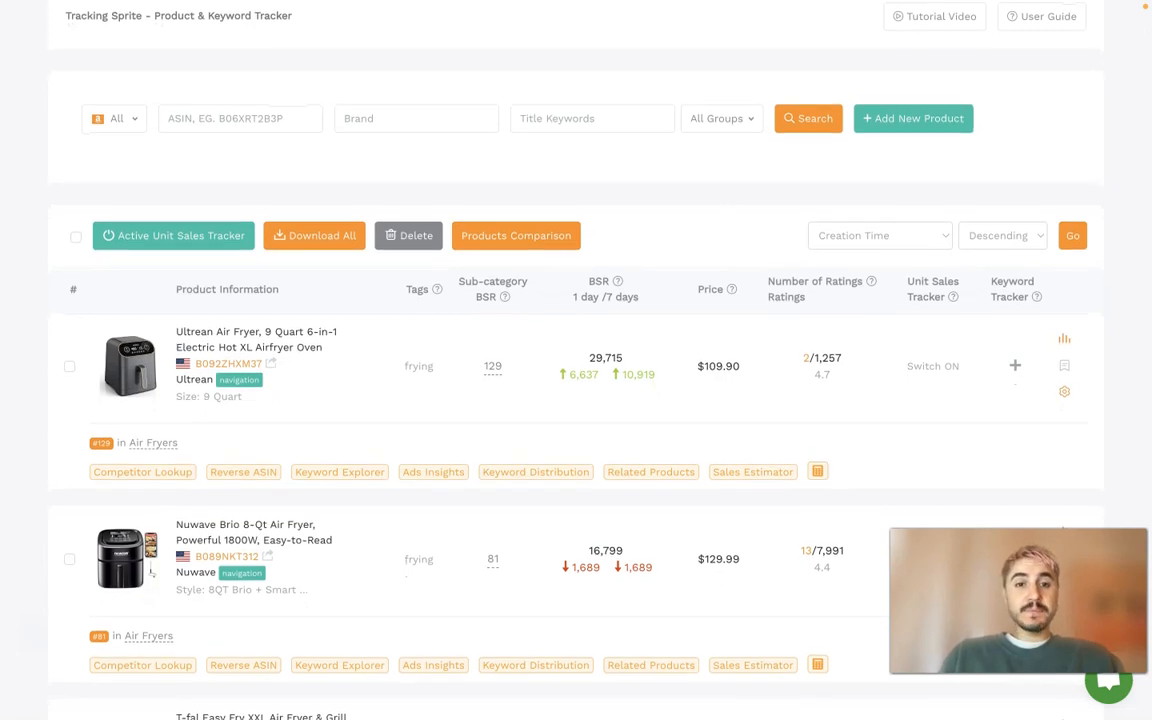
{"action": "scroll", "scroll_direction": "down", "scroll_amount": 3}
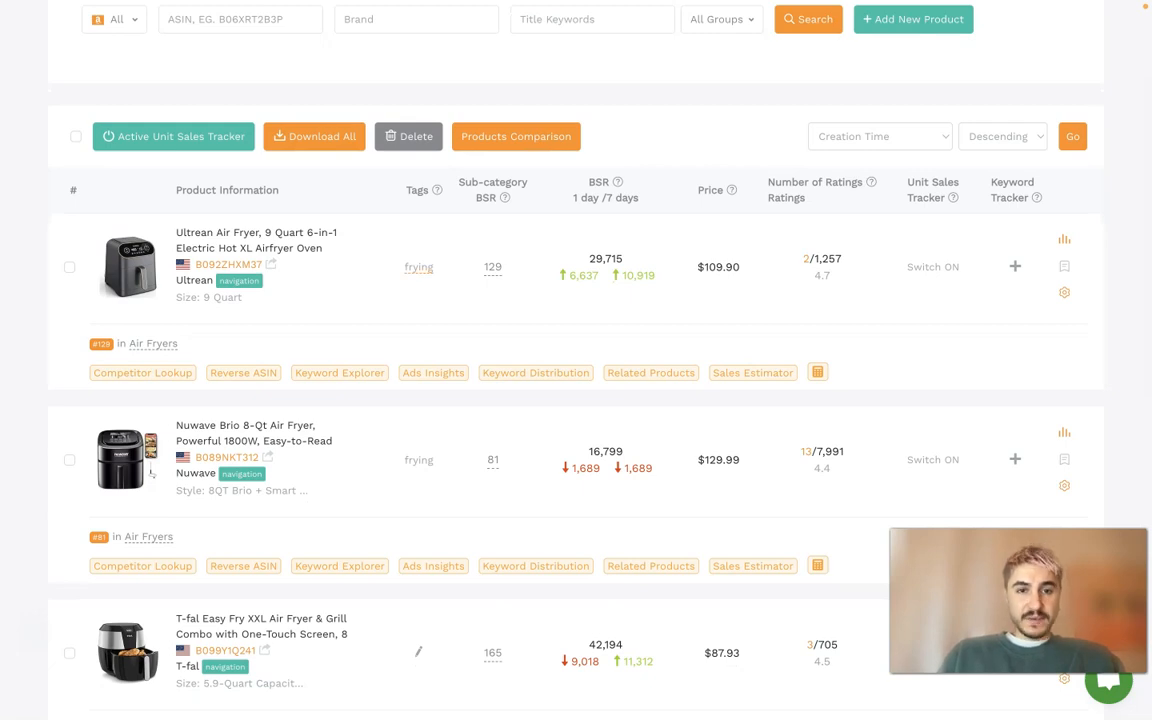
{"action": "scroll", "scroll_direction": "down", "scroll_amount": 3}
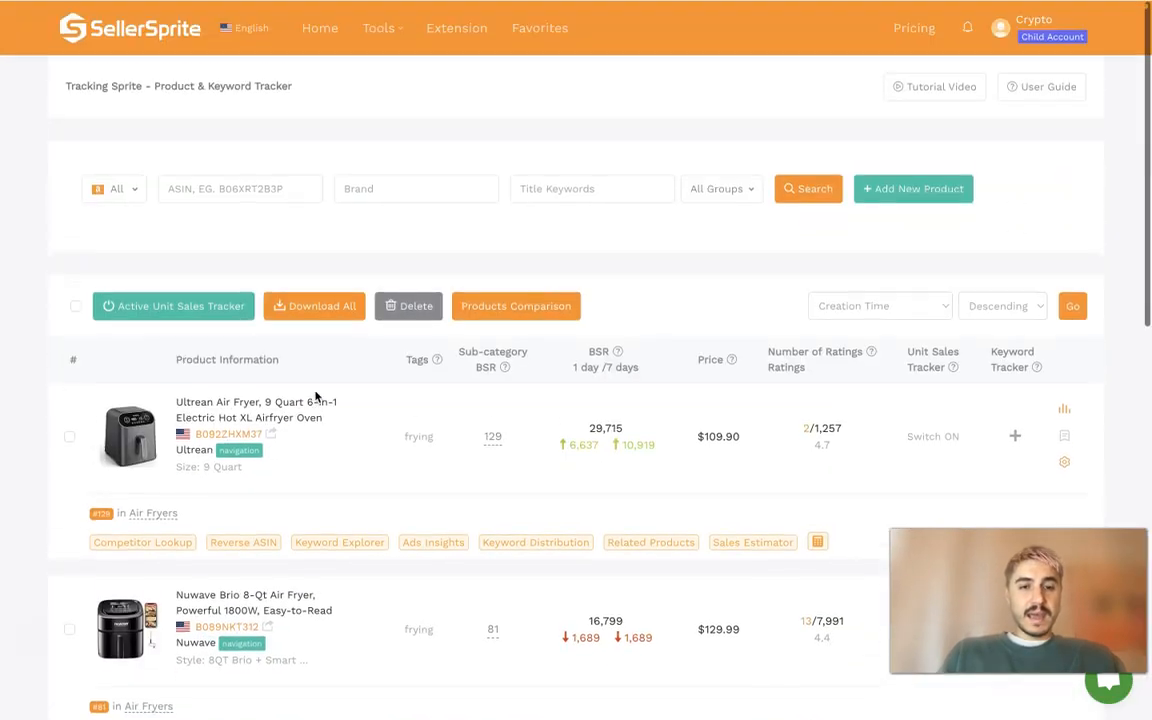
{"action": "scroll", "scroll_direction": "down", "scroll_amount": 3}
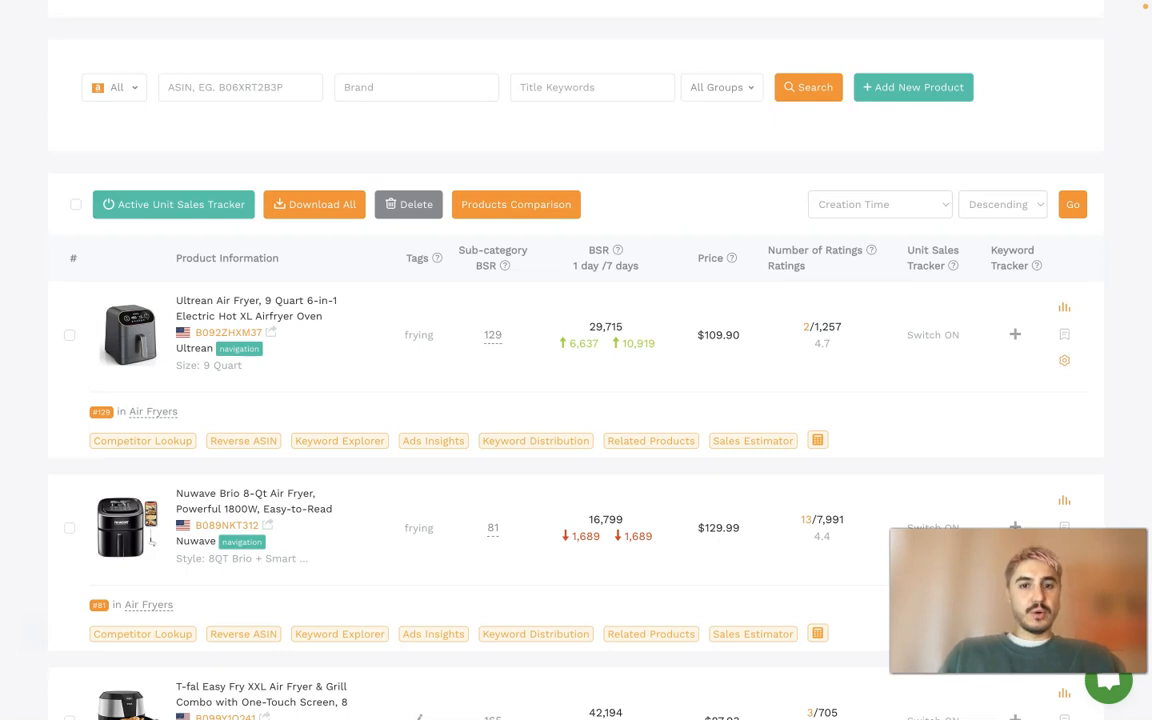
{"action": "mouse_move", "coordinate": [600, 368]}
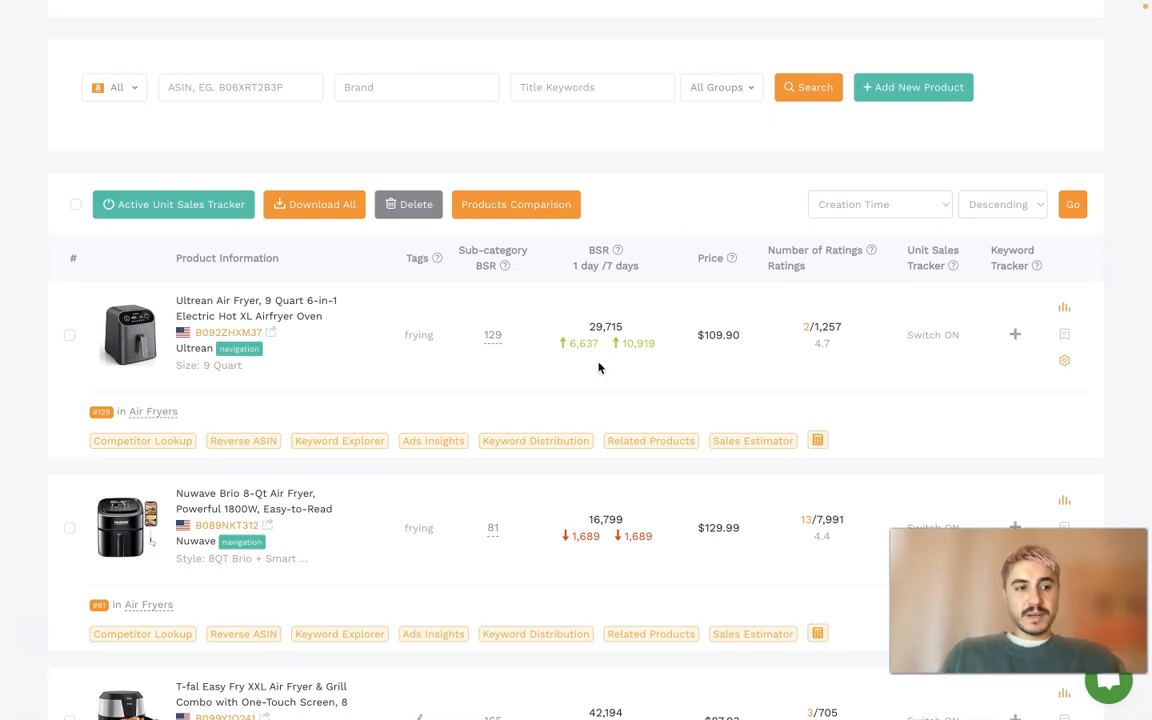
{"action": "mouse_move", "coordinate": [600, 336]}
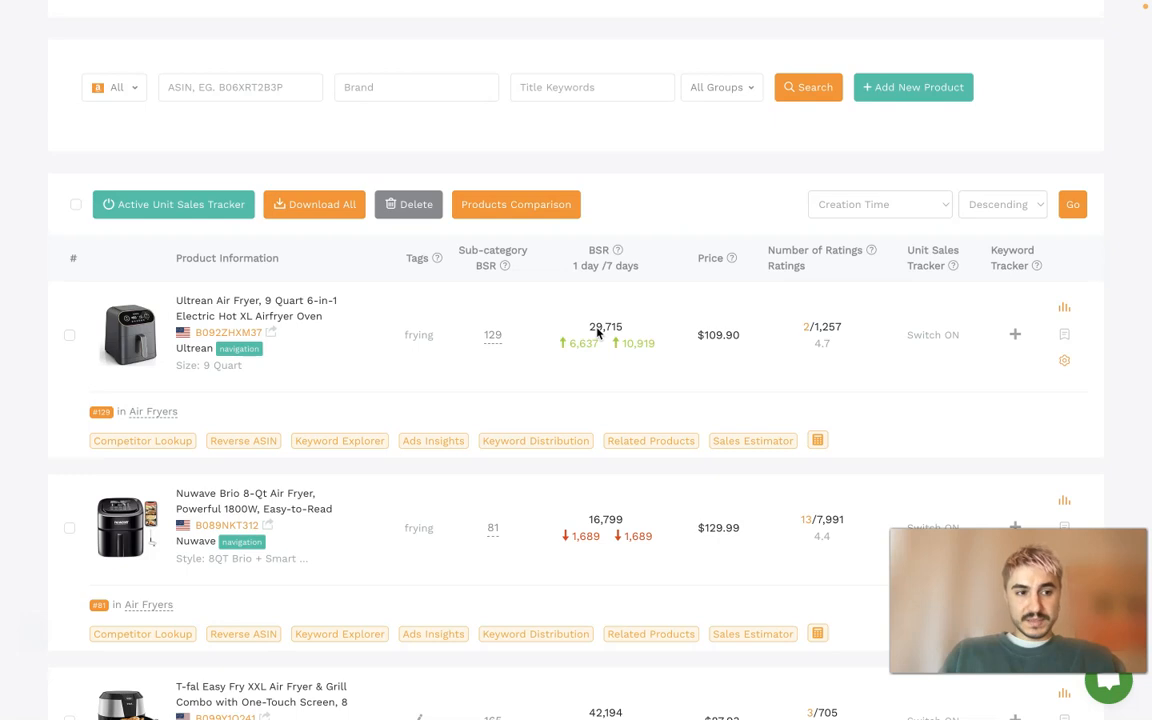
{"action": "mouse_move", "coordinate": [598, 336]}
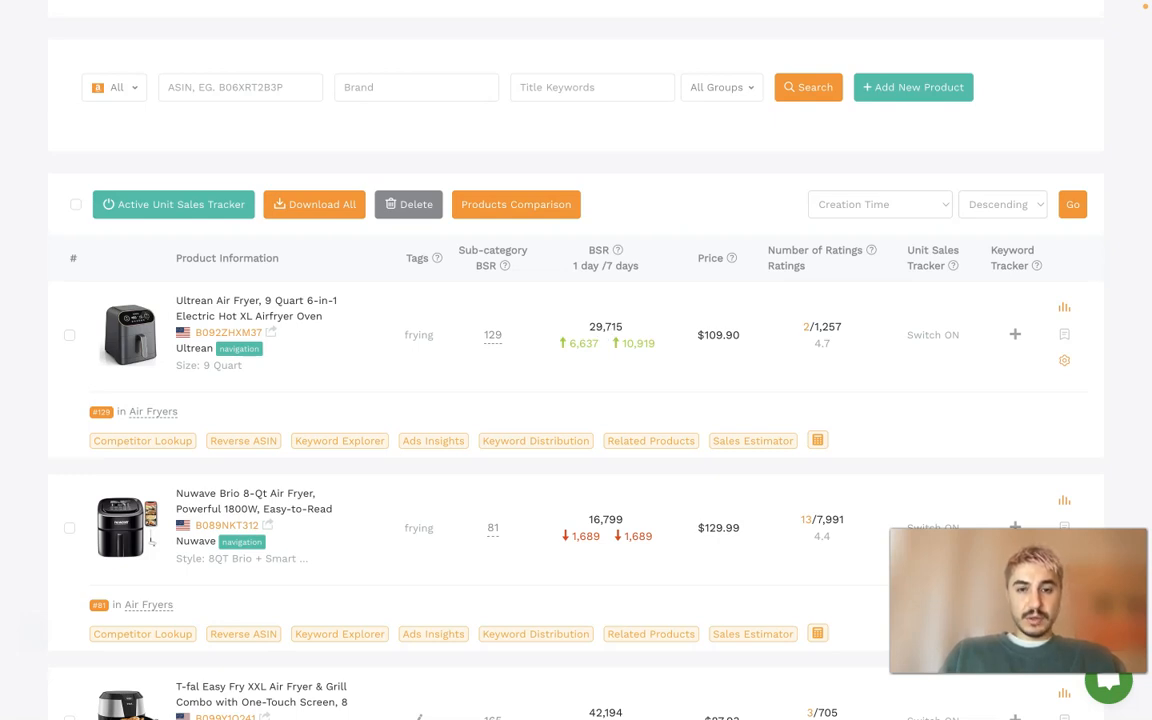
{"action": "mouse_move", "coordinate": [592, 358]}
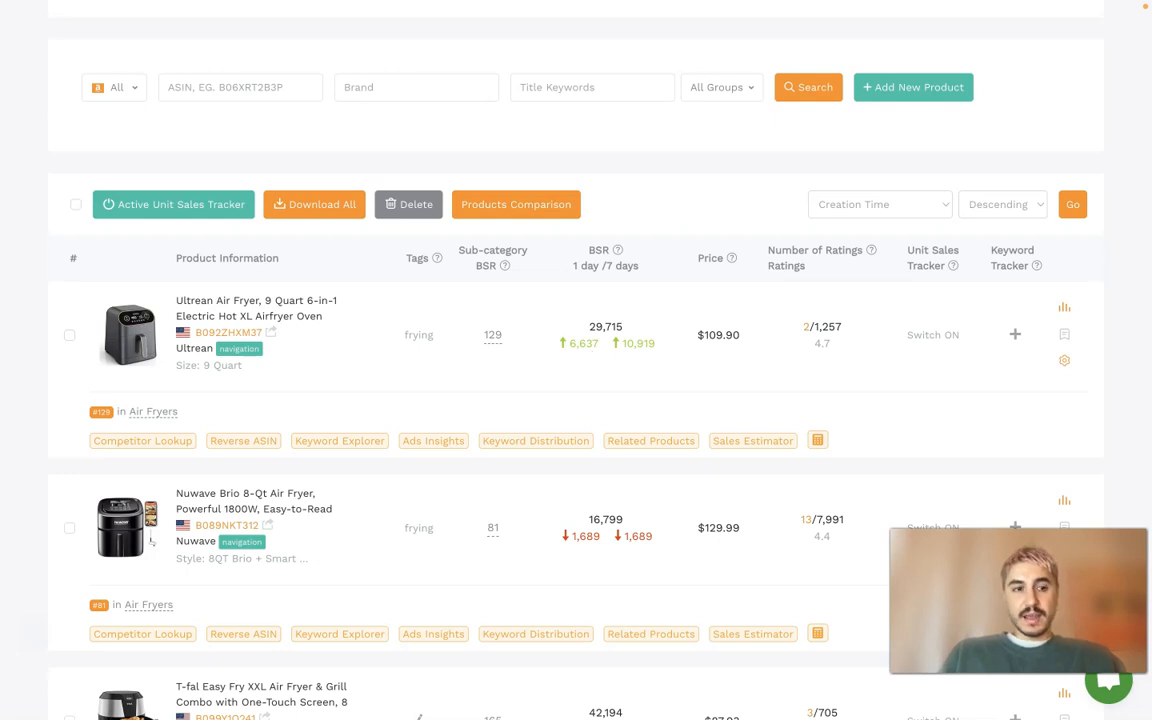
{"action": "mouse_move", "coordinate": [596, 370]}
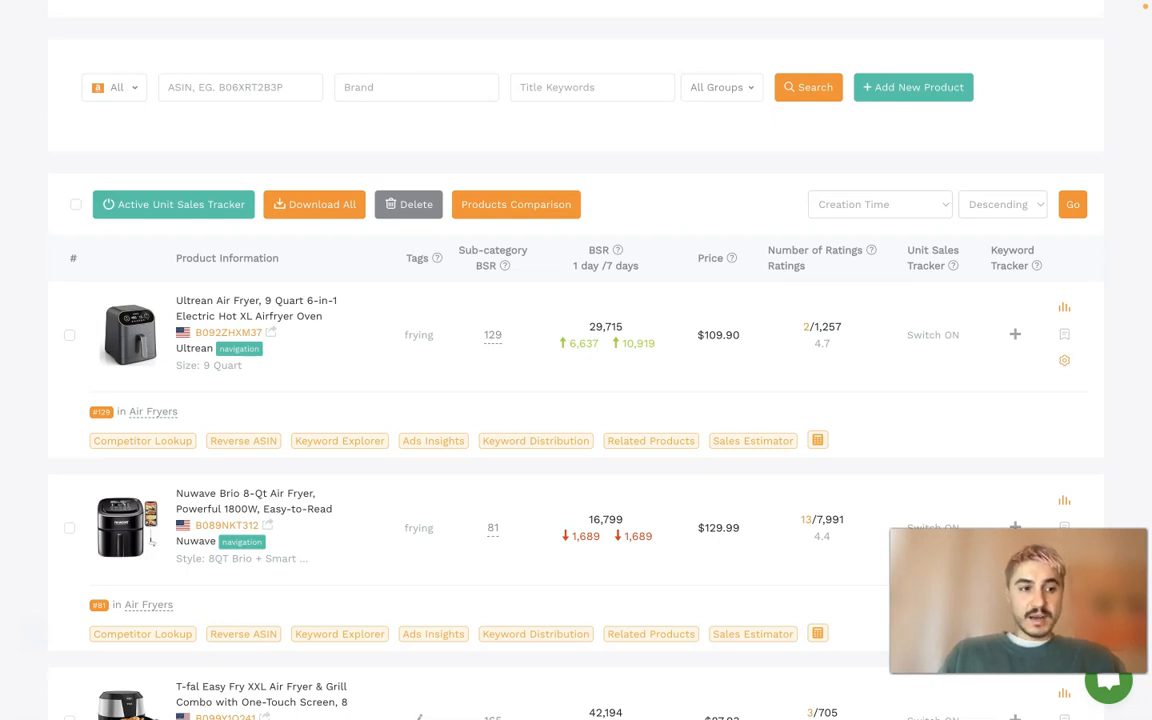
{"action": "mouse_move", "coordinate": [532, 388]}
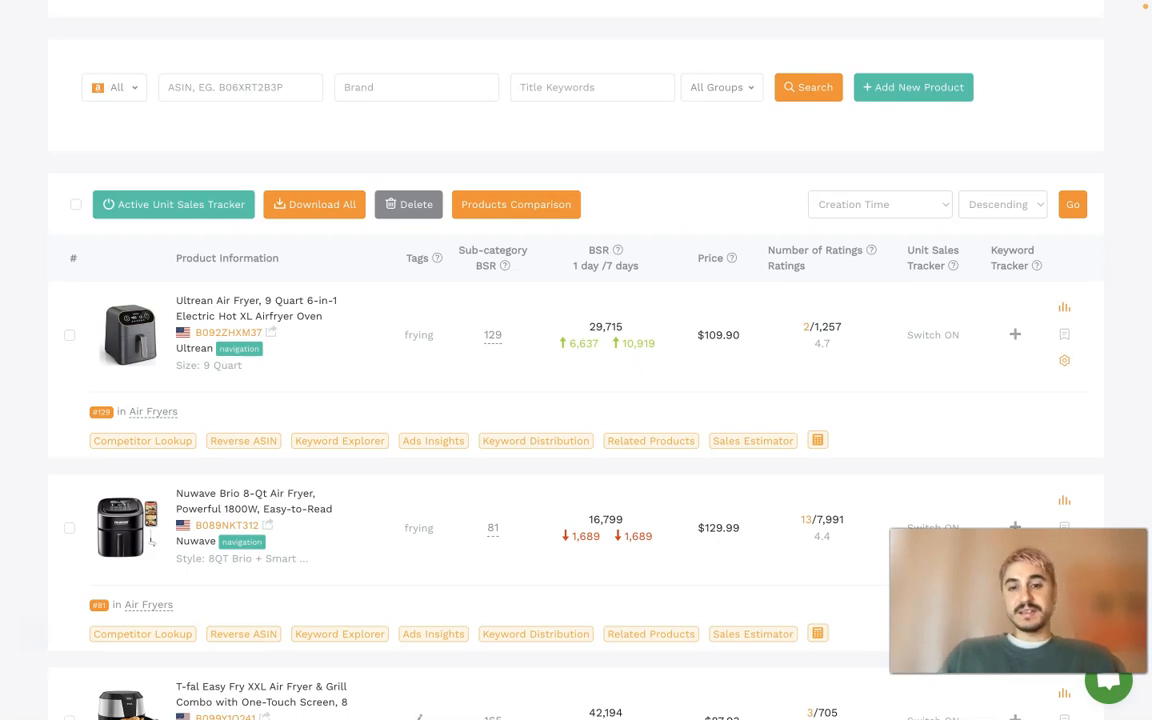
{"action": "scroll", "scroll_direction": "down", "scroll_amount": 3}
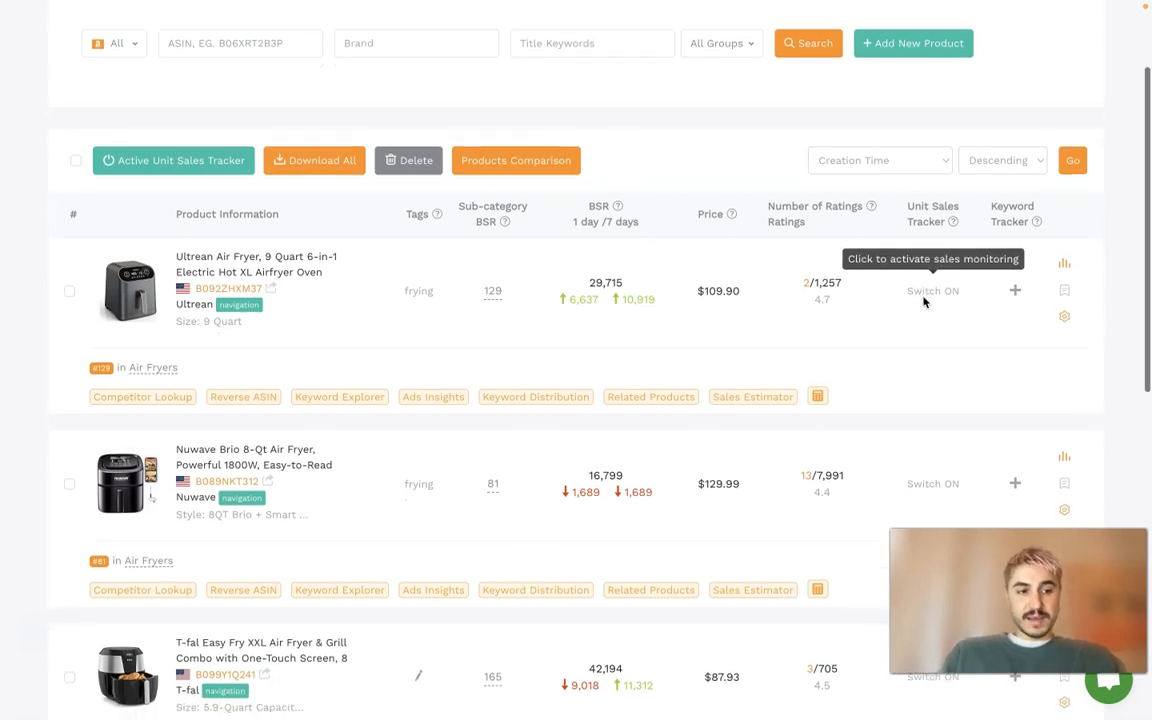
Step: Review the Operation Center's keyword entry area and close the Ultrean air fryer's settings
{"action": "scroll", "scroll_direction": "down", "scroll_amount": 3}
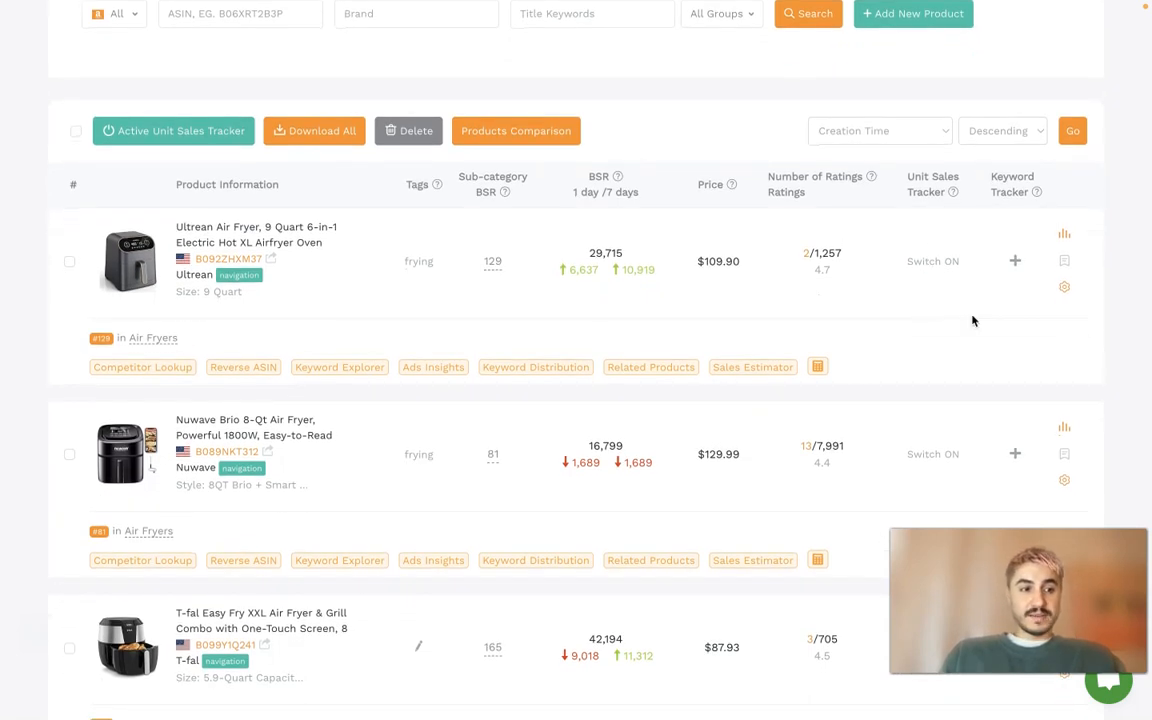
{"action": "mouse_move", "coordinate": [932, 260]}
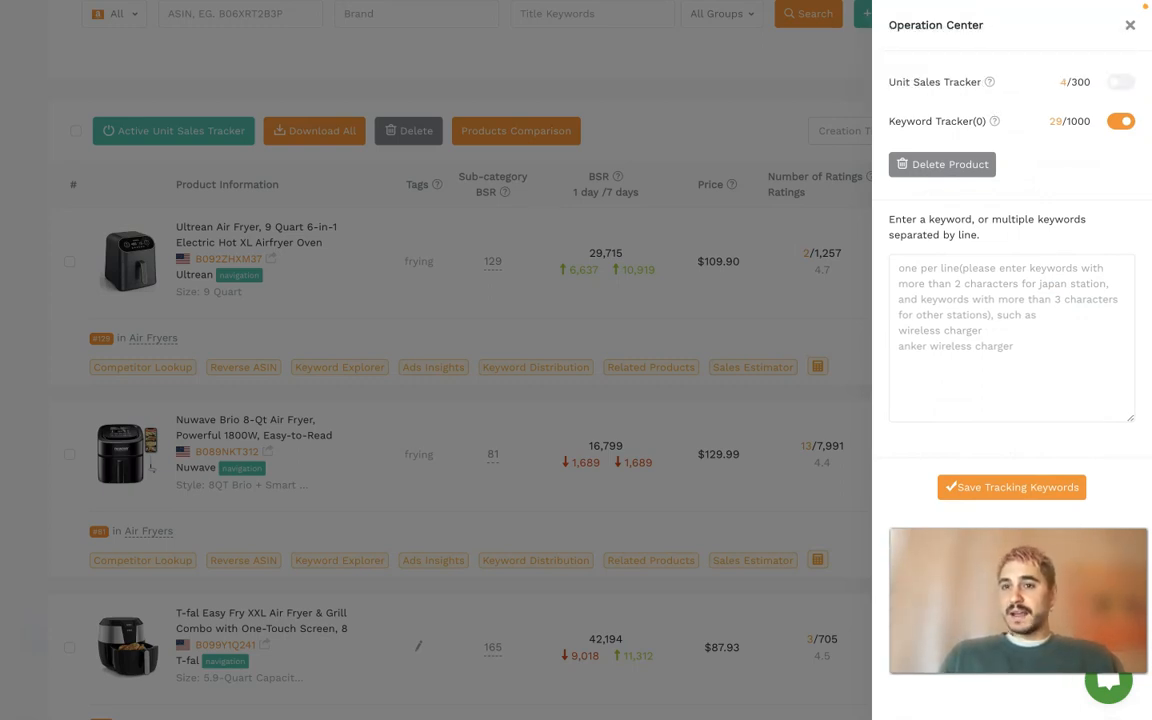
{"action": "left_click", "coordinate": [1120, 82]}
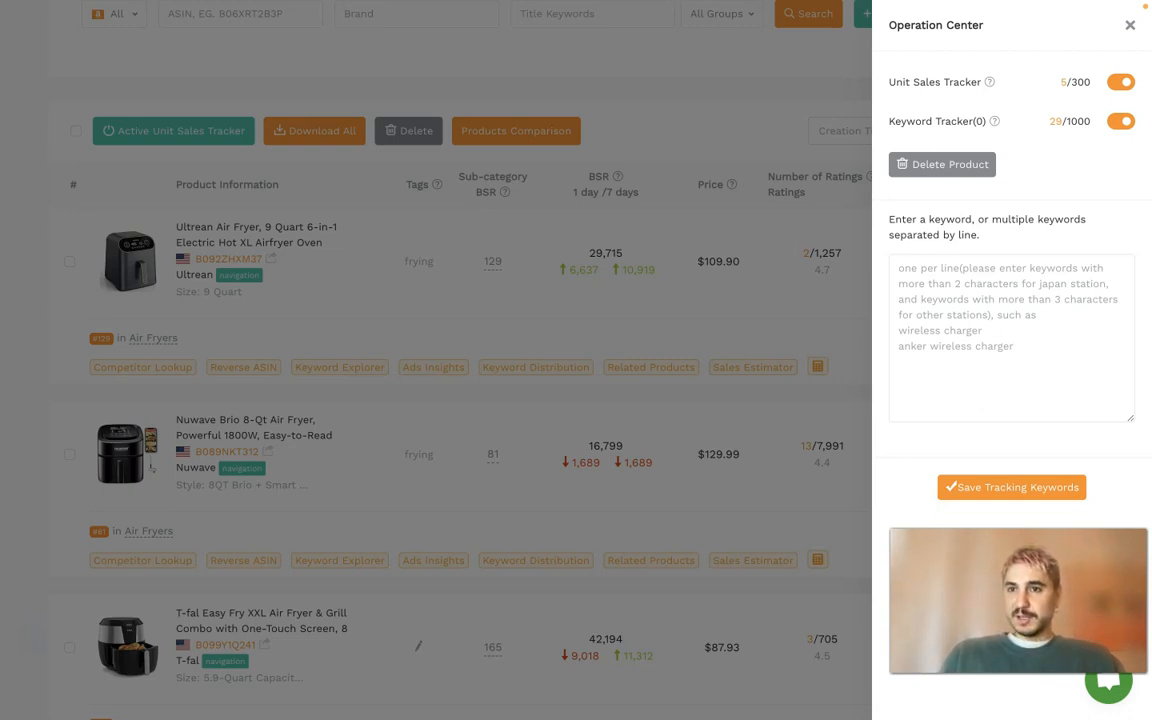
{"action": "left_click", "coordinate": [1130, 24]}
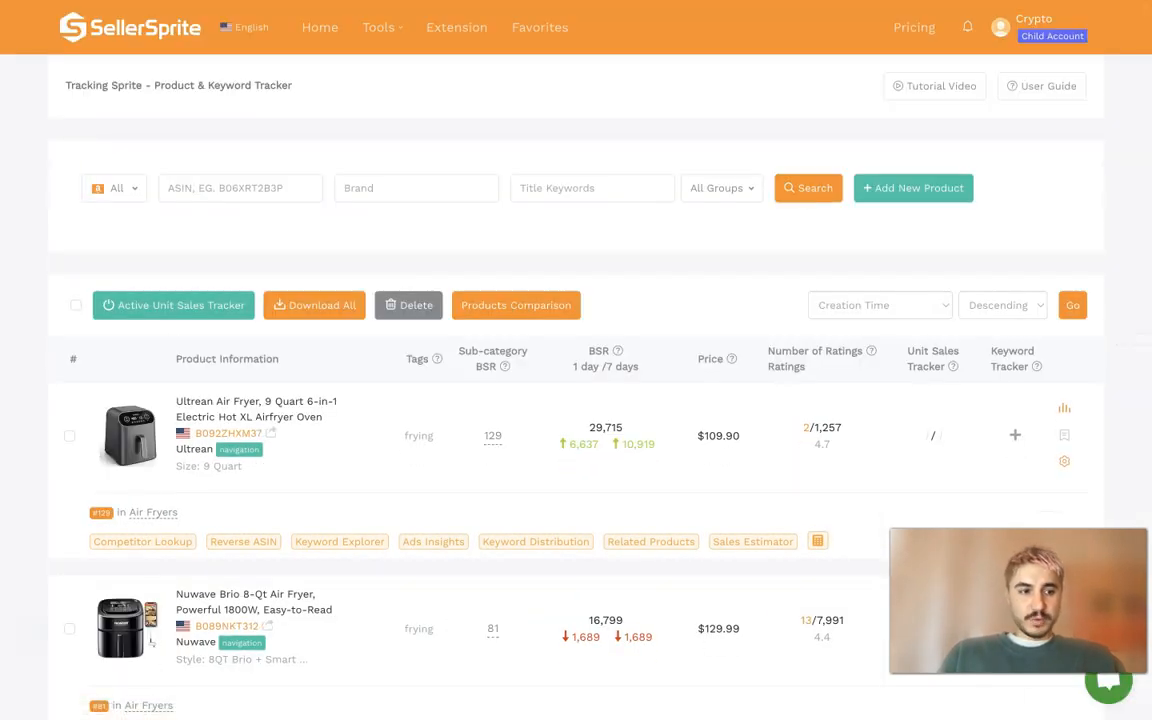
{"action": "scroll", "scroll_direction": "down", "scroll_amount": 3}
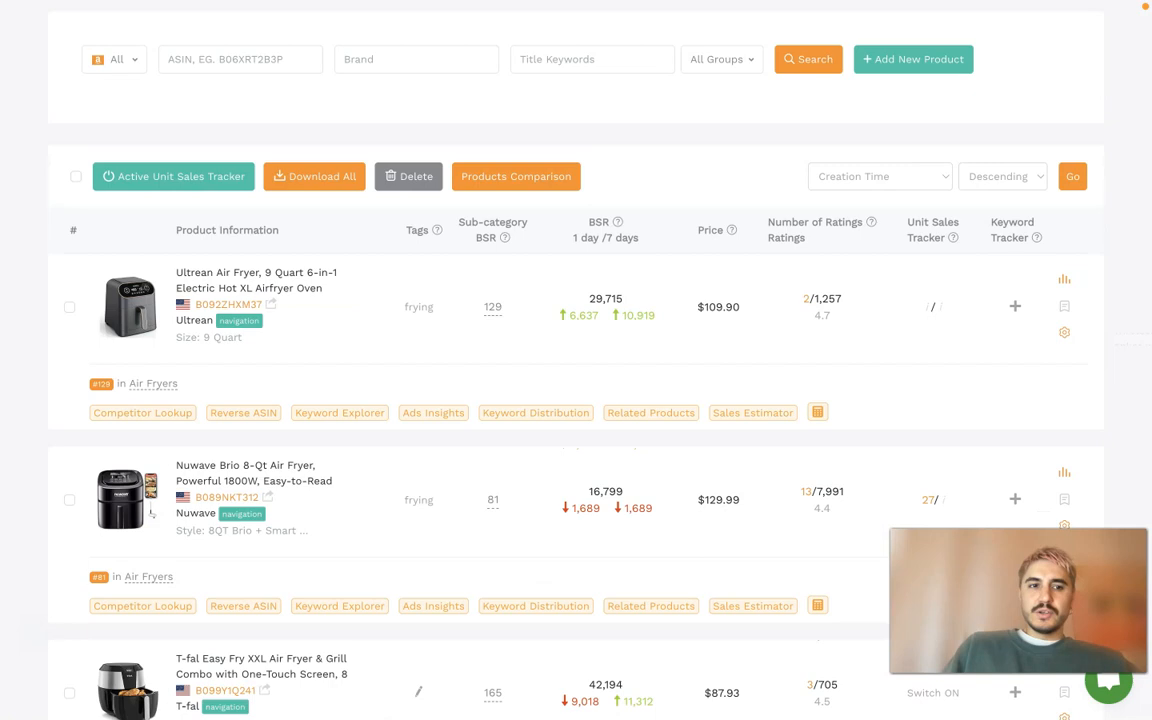
{"action": "mouse_move", "coordinate": [930, 304]}
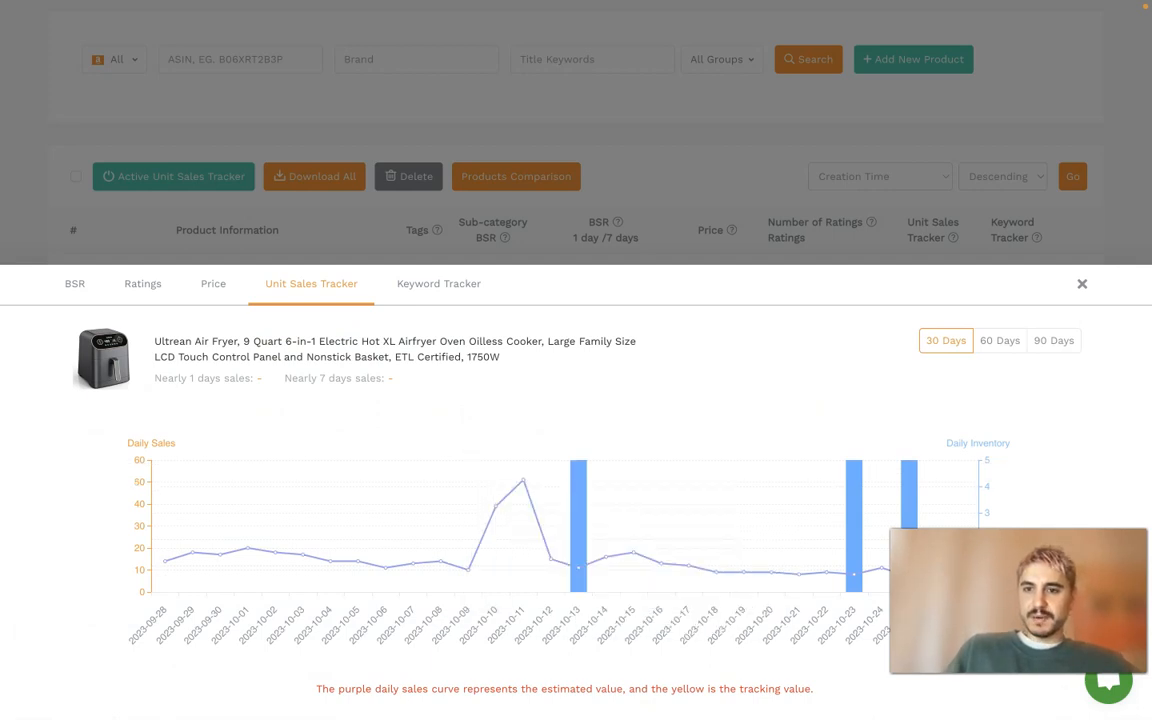
{"action": "mouse_move", "coordinate": [578, 568]}
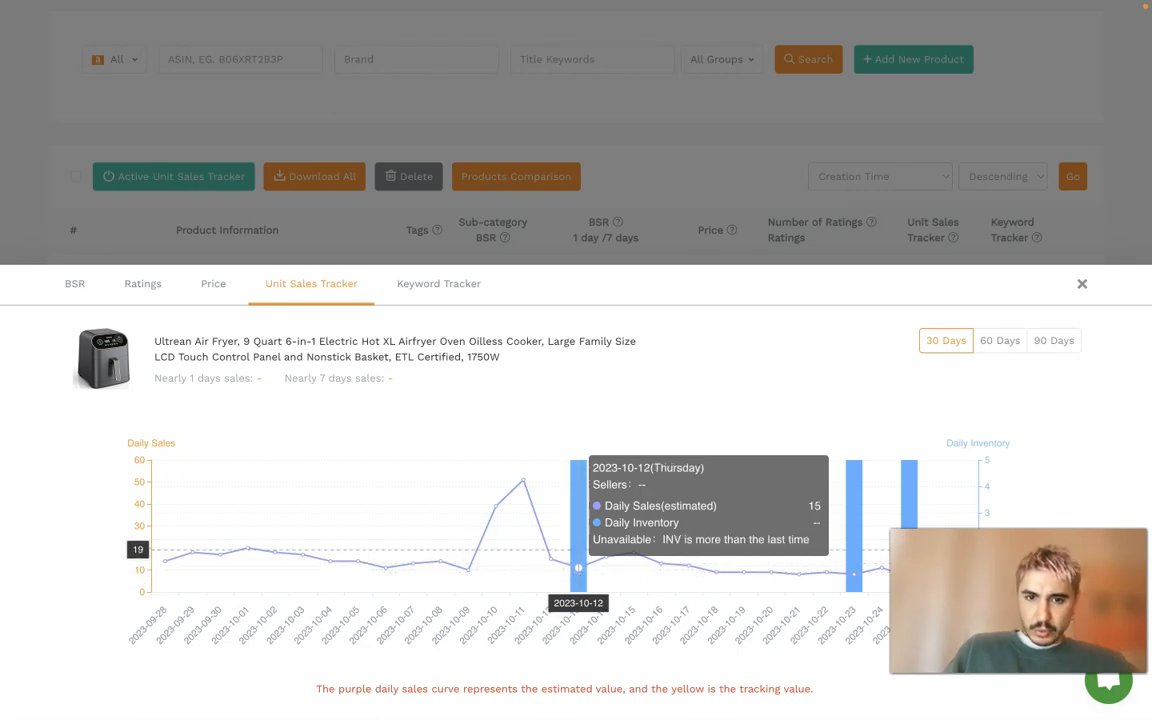
{"action": "left_click", "coordinate": [1000, 340]}
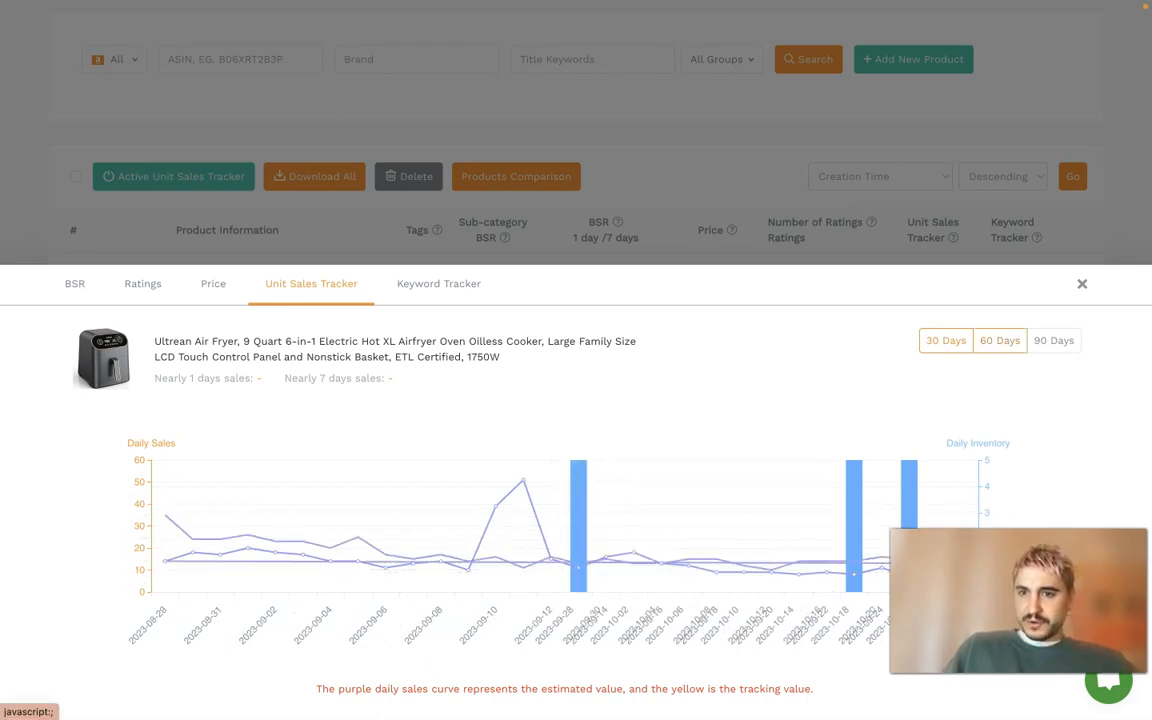
{"action": "left_click", "coordinate": [1052, 340]}
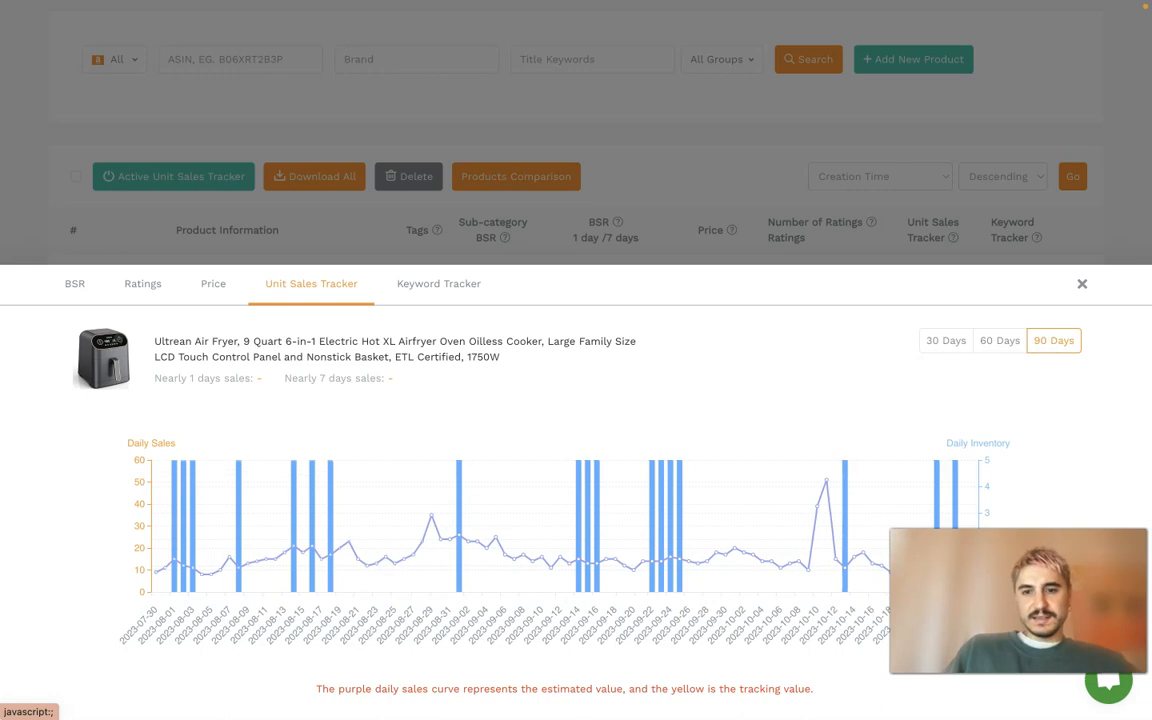
{"action": "left_click", "coordinate": [944, 340]}
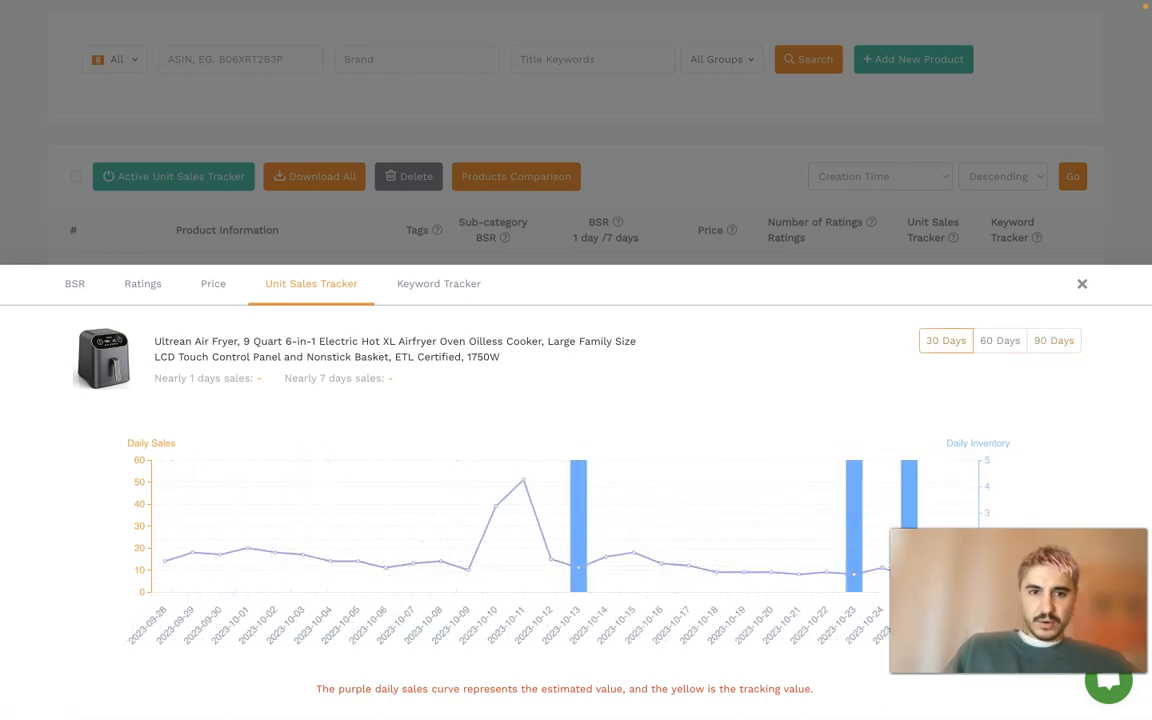
{"action": "left_click", "coordinate": [438, 284]}
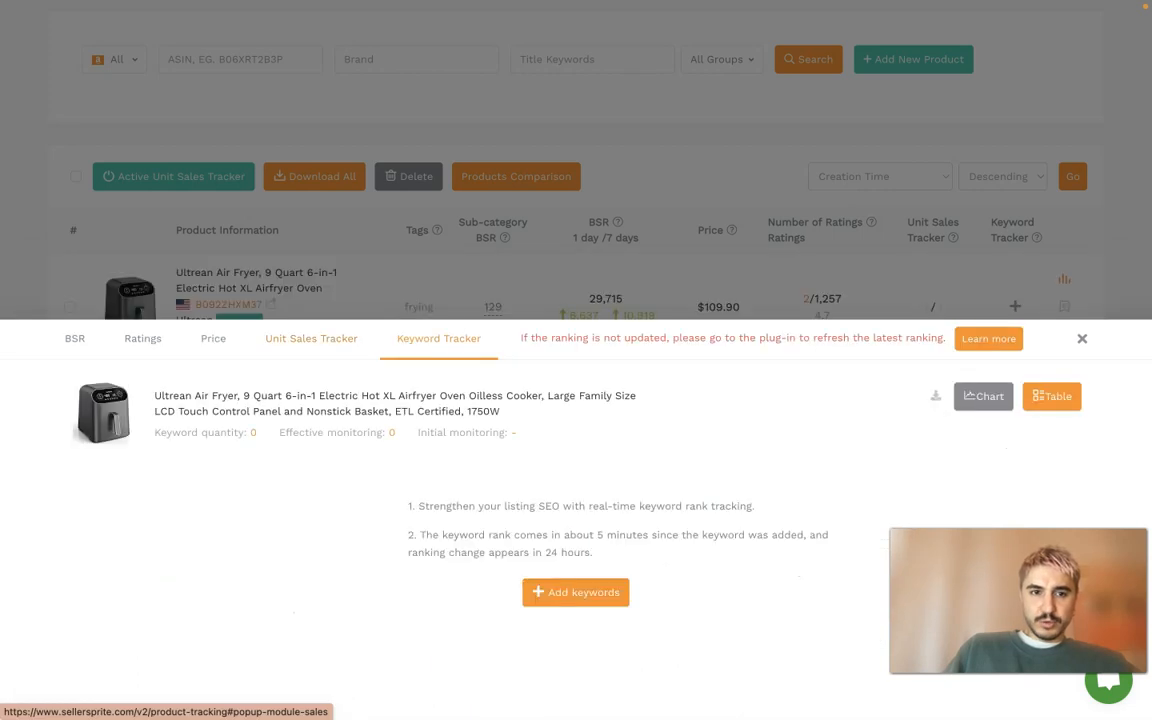
{"action": "left_click", "coordinate": [212, 338]}
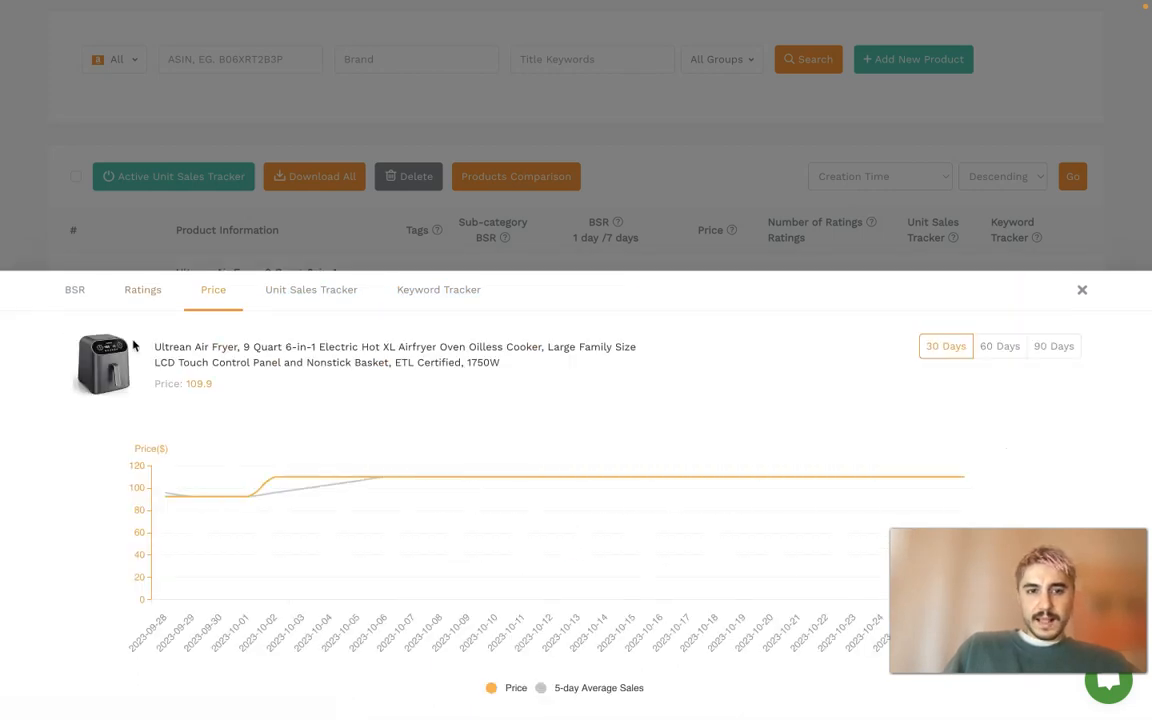
{"action": "left_click", "coordinate": [142, 288]}
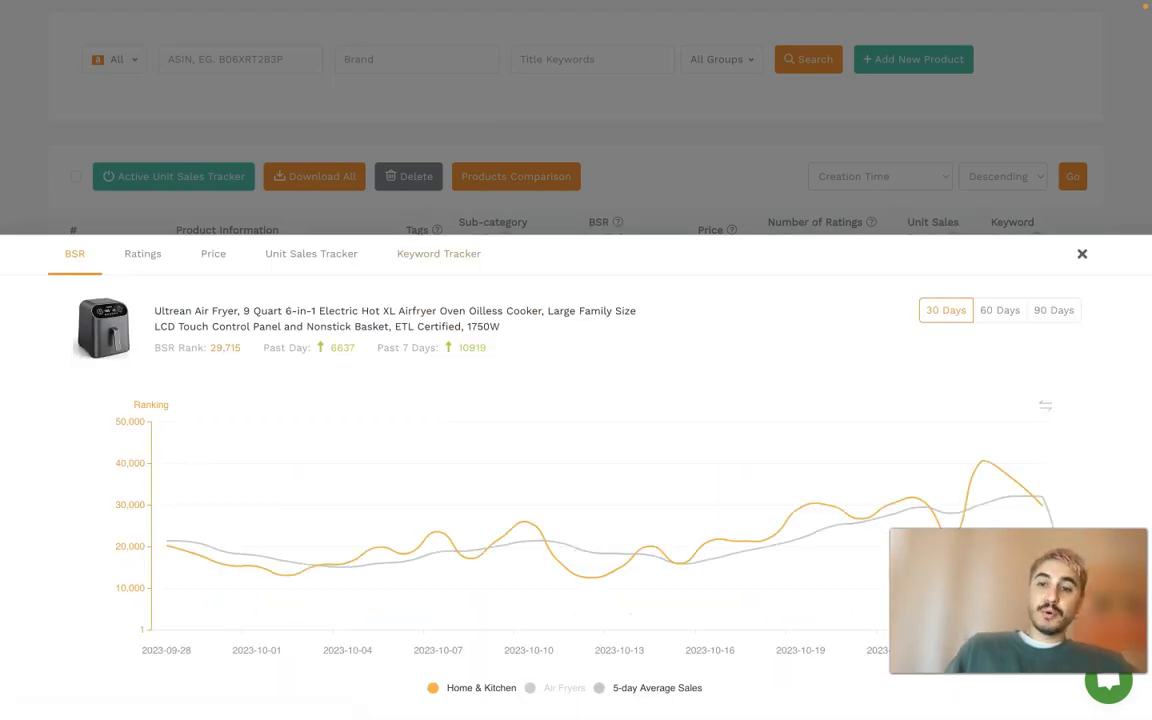
{"action": "left_click", "coordinate": [1082, 252]}
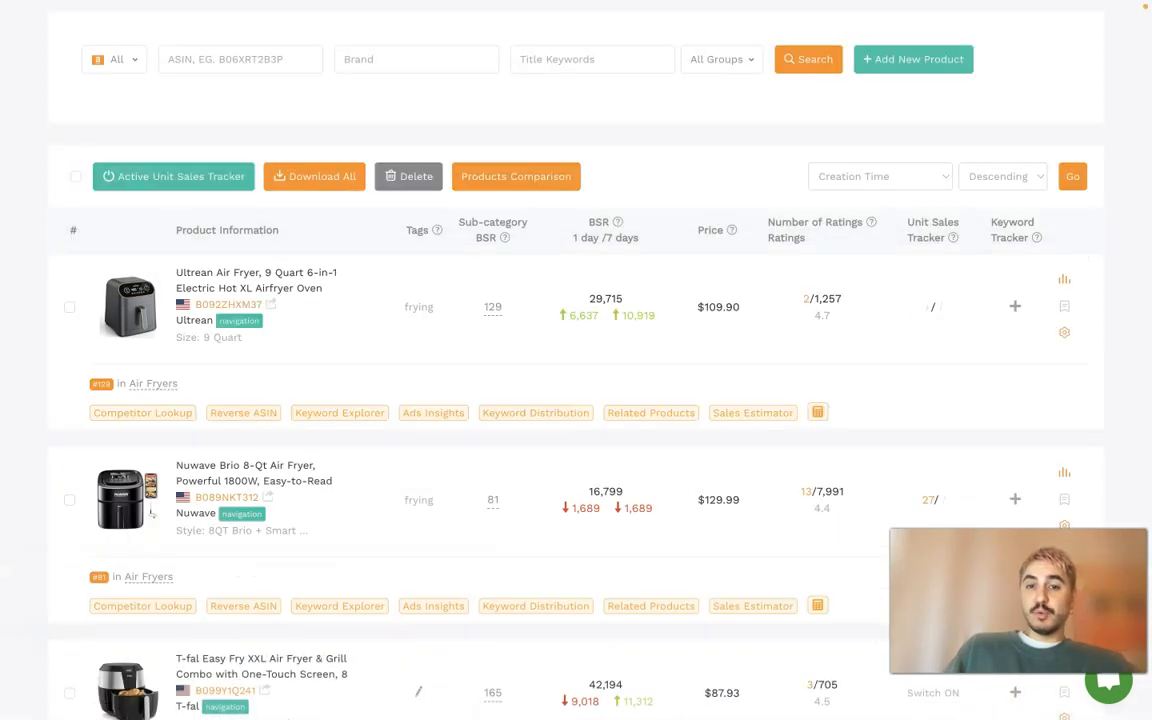
{"action": "mouse_move", "coordinate": [580, 368]}
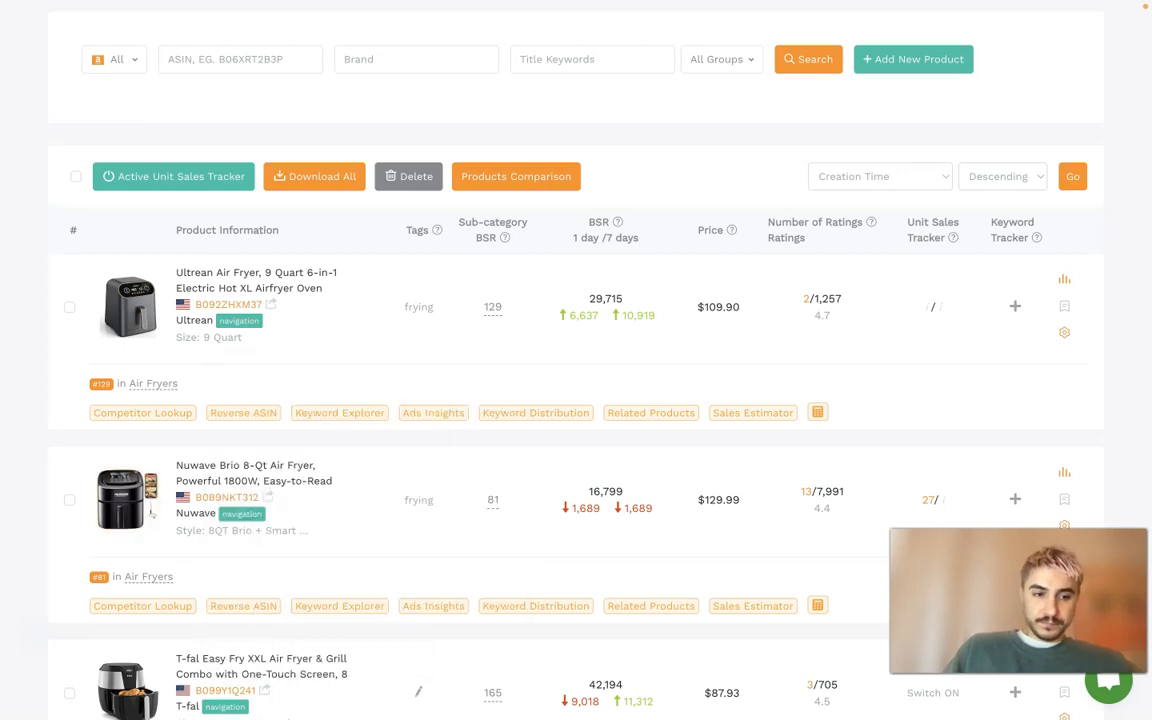
{"action": "mouse_move", "coordinate": [476, 492]}
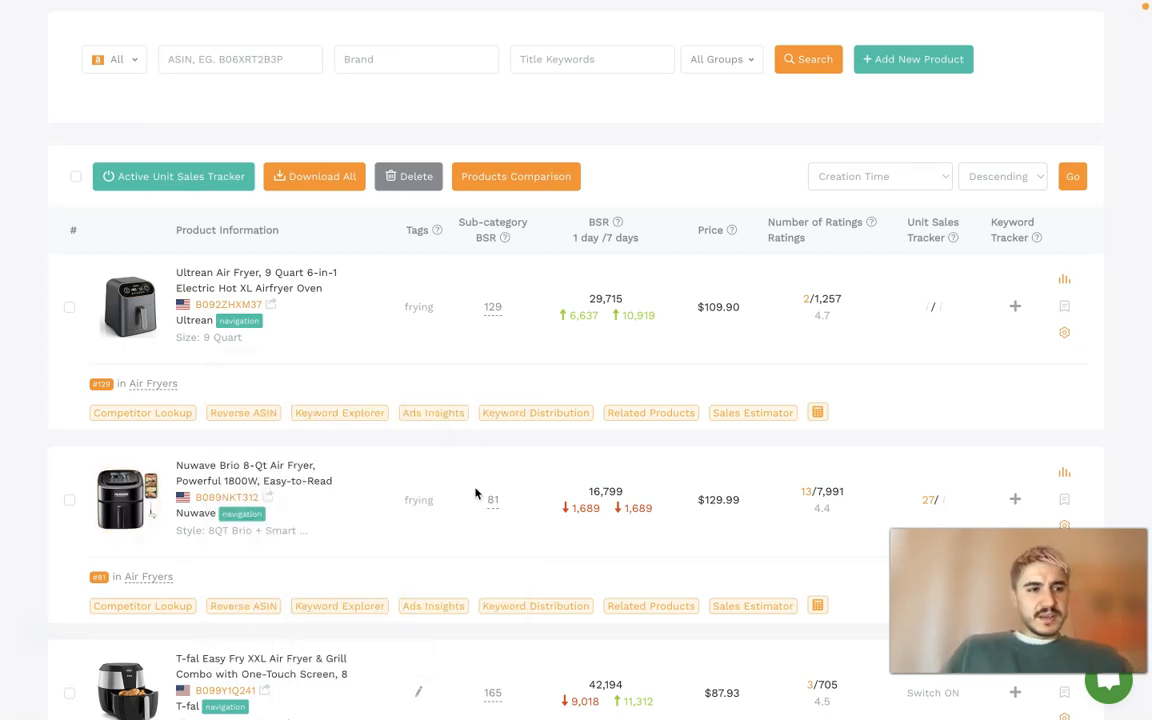
Step: Scroll the tracker list toward the first air fryer's Keyword Tracker control
{"action": "scroll", "scroll_direction": "down", "scroll_amount": 3}
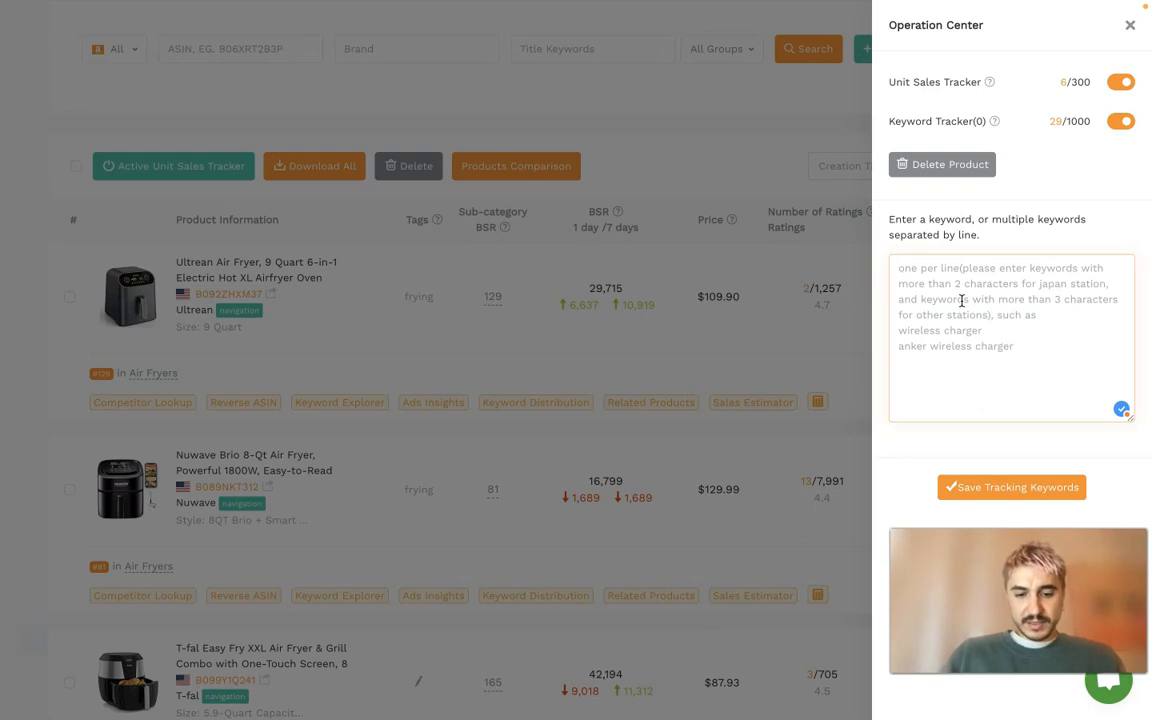
Step: Save airfryer, airfryers and frying as tracked keywords and confirm the success message
{"action": "type", "text": "airfryer"}
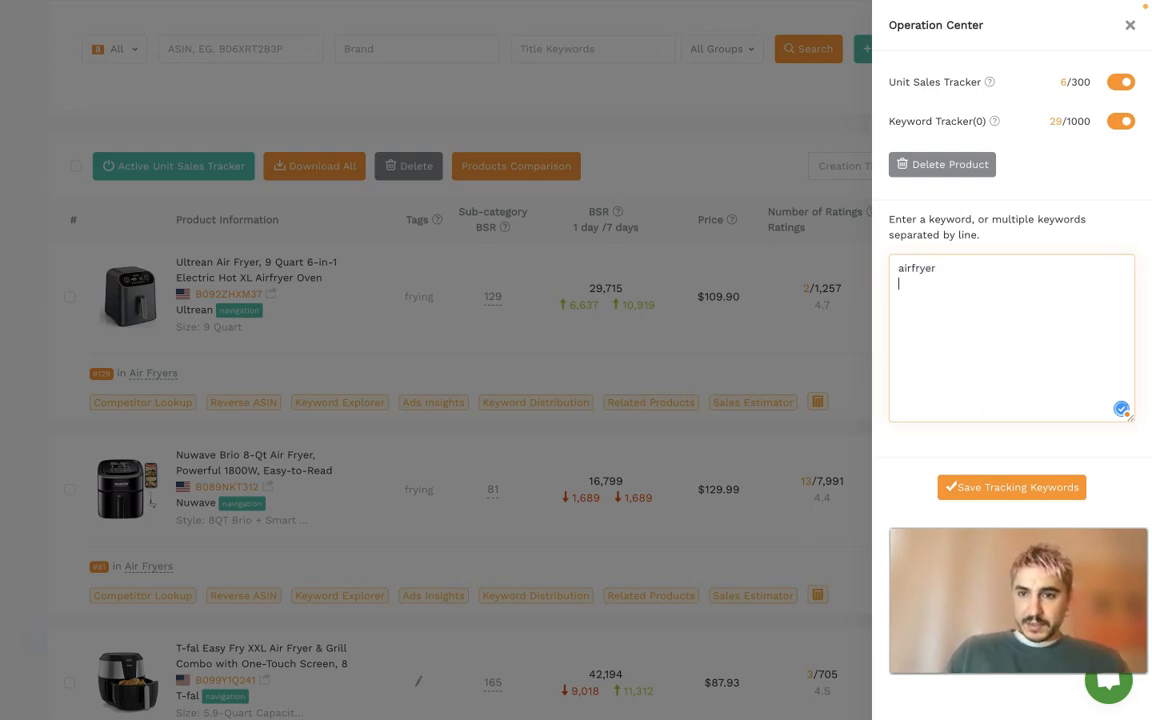
{"action": "type", "text": "airfryers"}
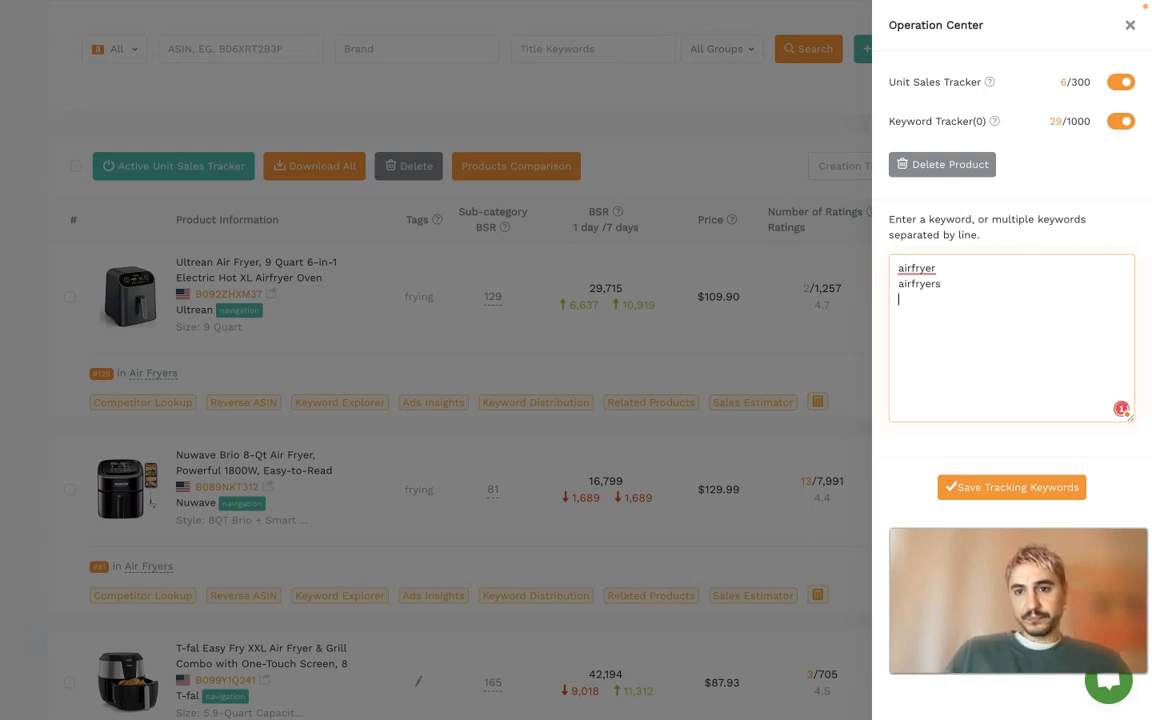
{"action": "type", "text": "frying"}
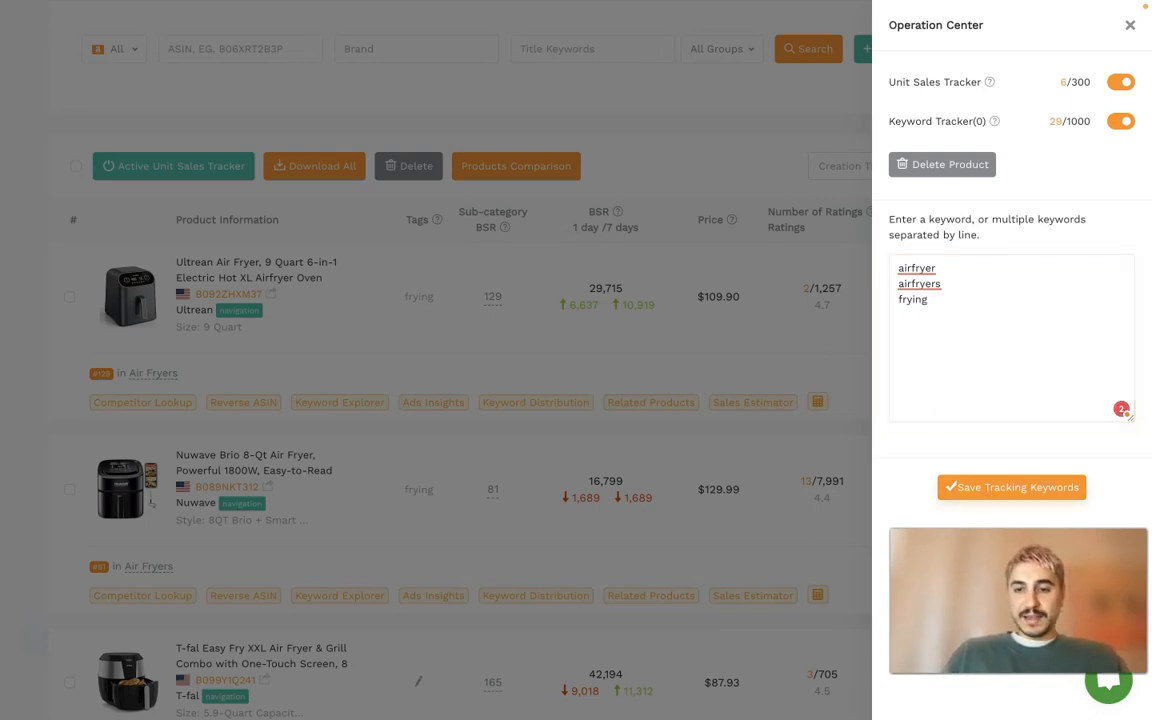
{"action": "left_click", "coordinate": [1012, 488]}
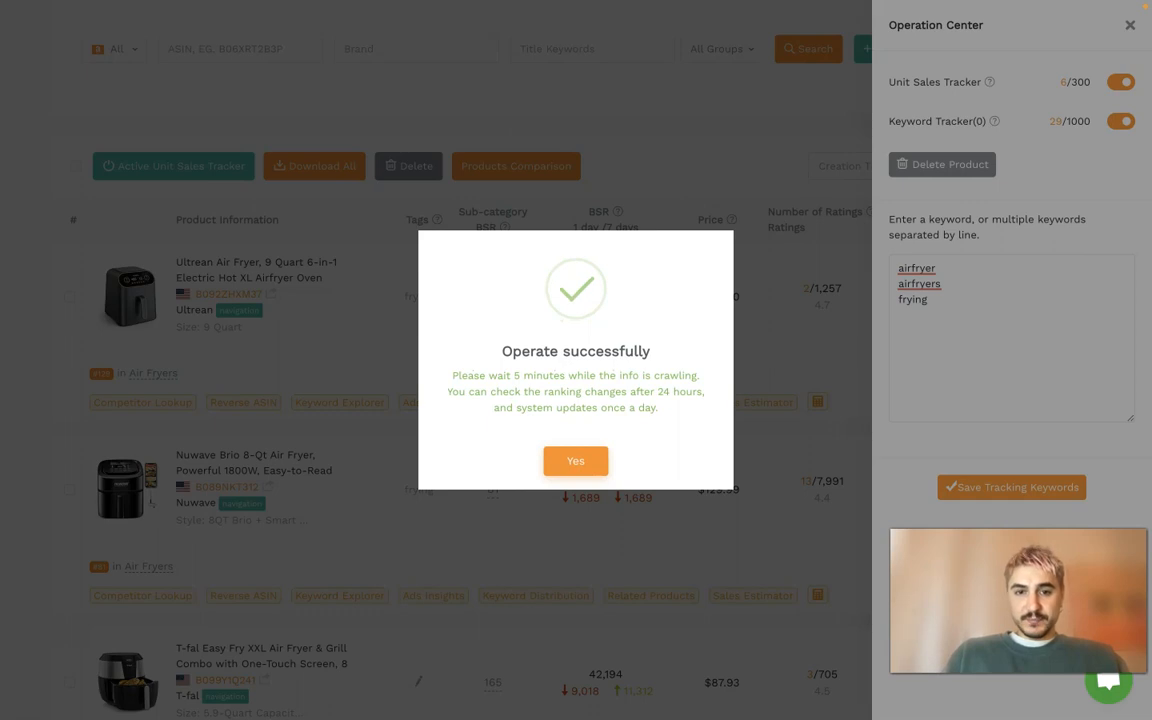
{"action": "left_click", "coordinate": [576, 460]}
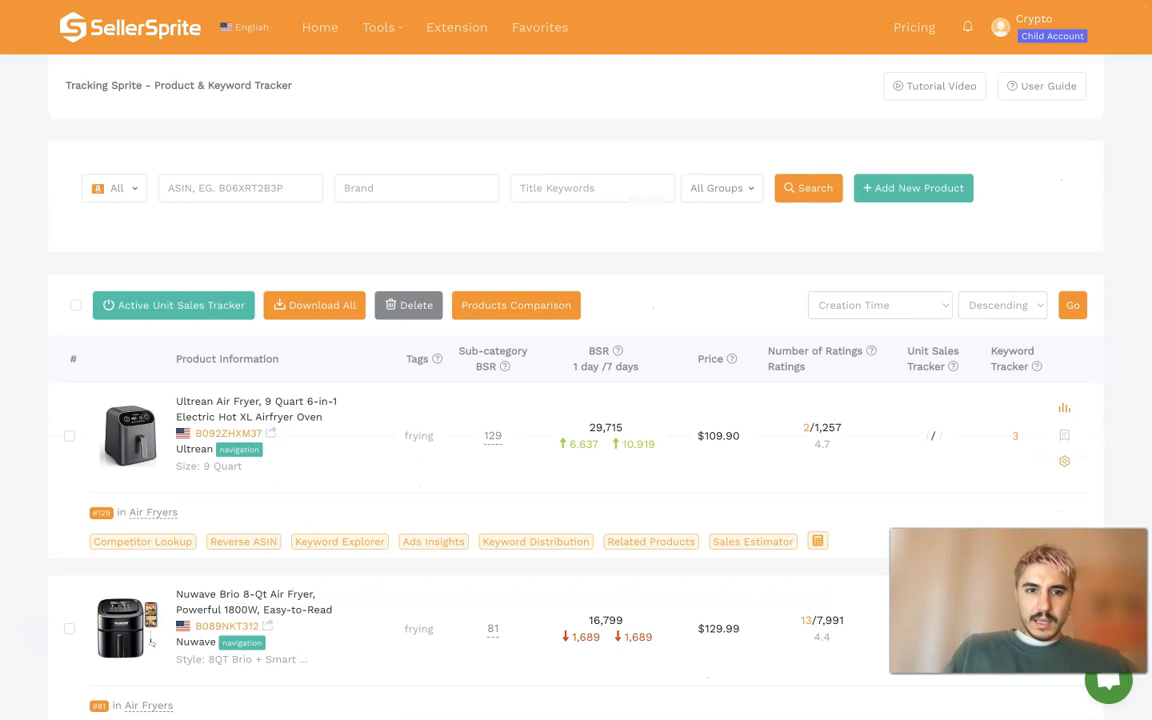
{"action": "mouse_move", "coordinate": [1064, 434]}
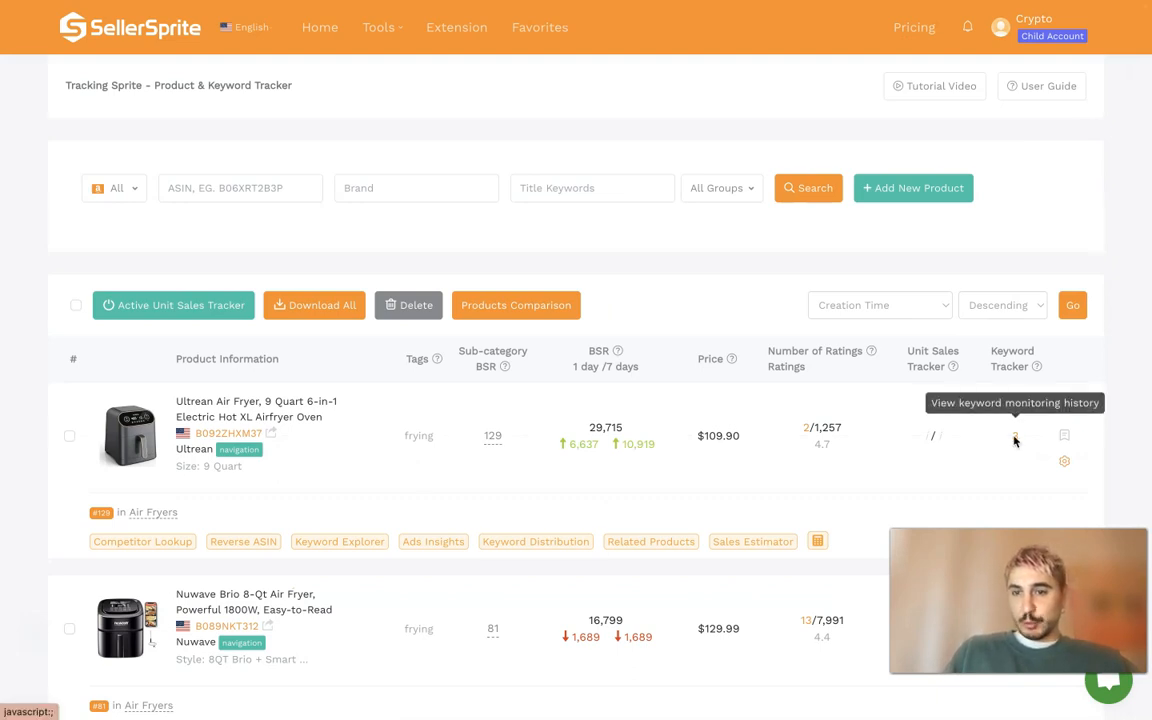
{"action": "left_click", "coordinate": [1016, 436]}
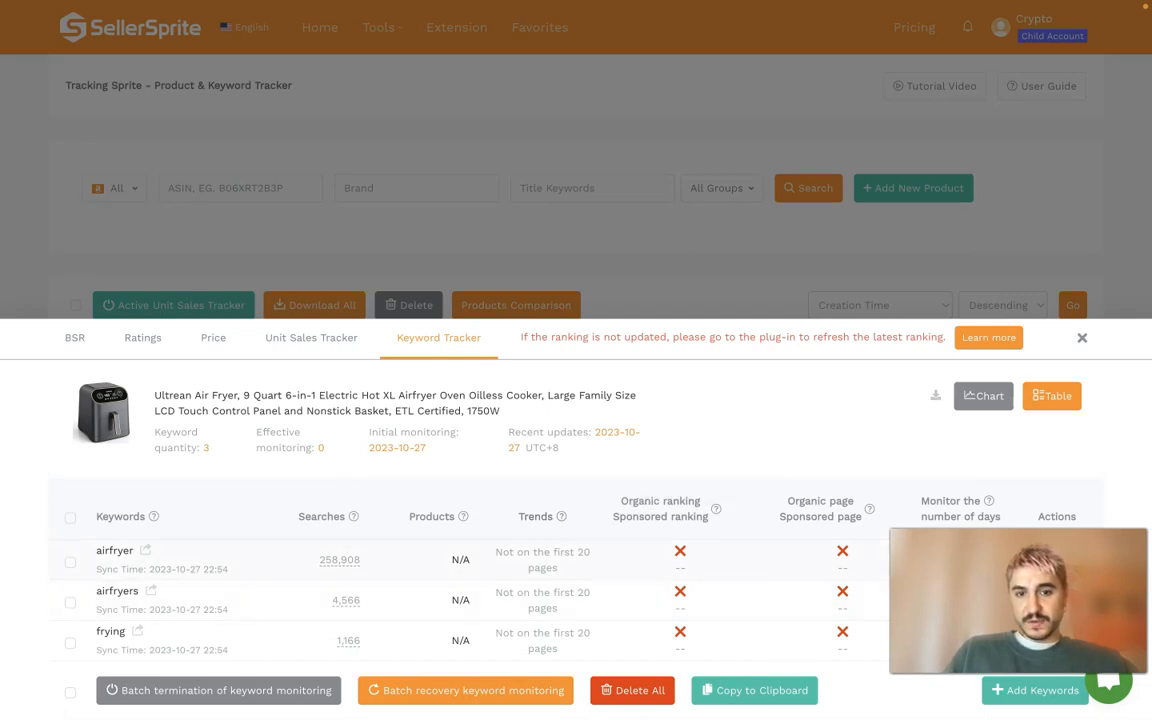
{"action": "mouse_move", "coordinate": [340, 560]}
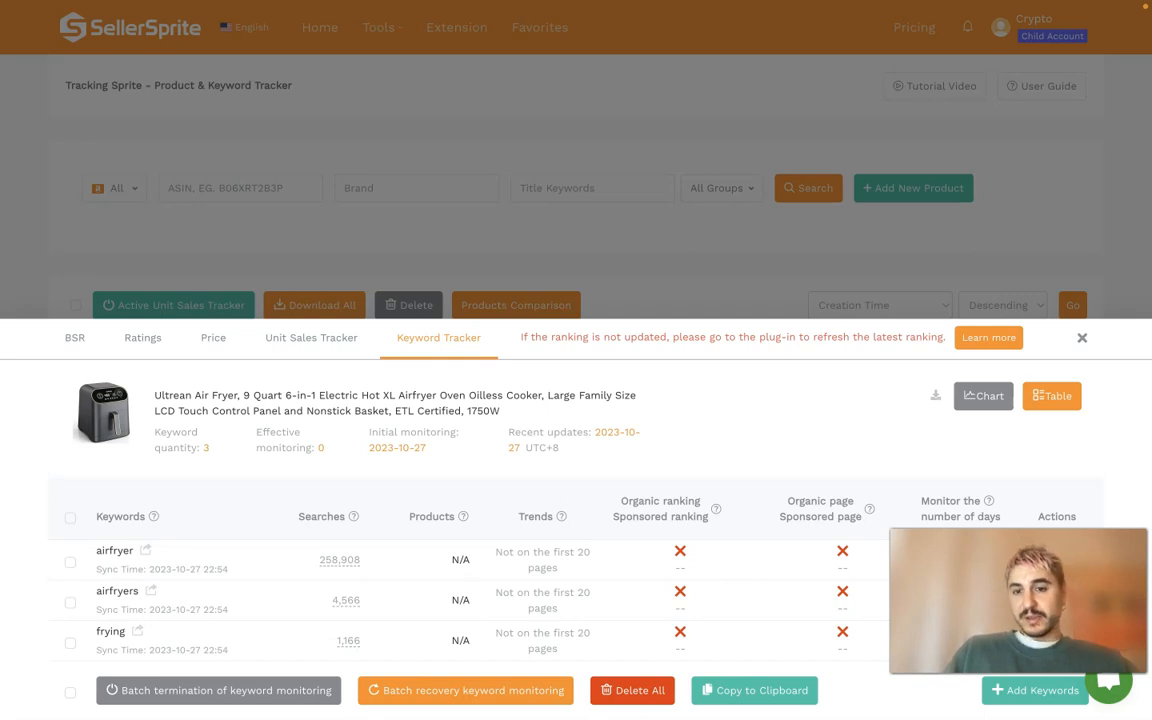
{"action": "mouse_move", "coordinate": [810, 452]}
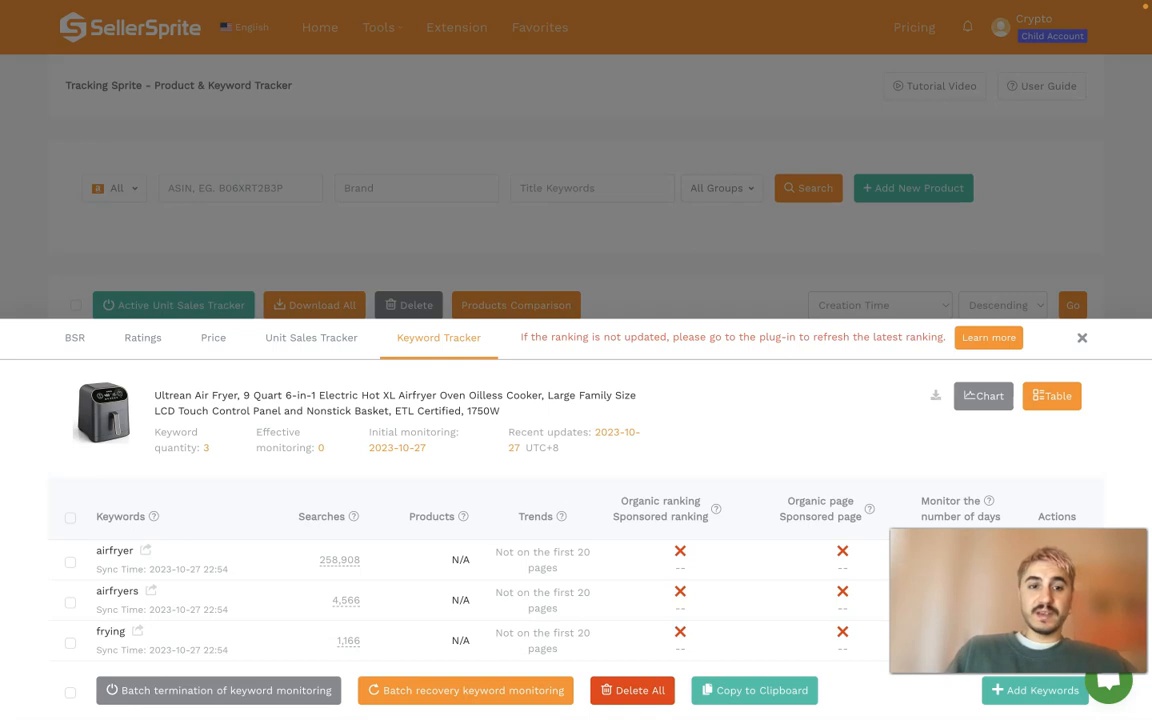
{"action": "left_click", "coordinate": [312, 338]}
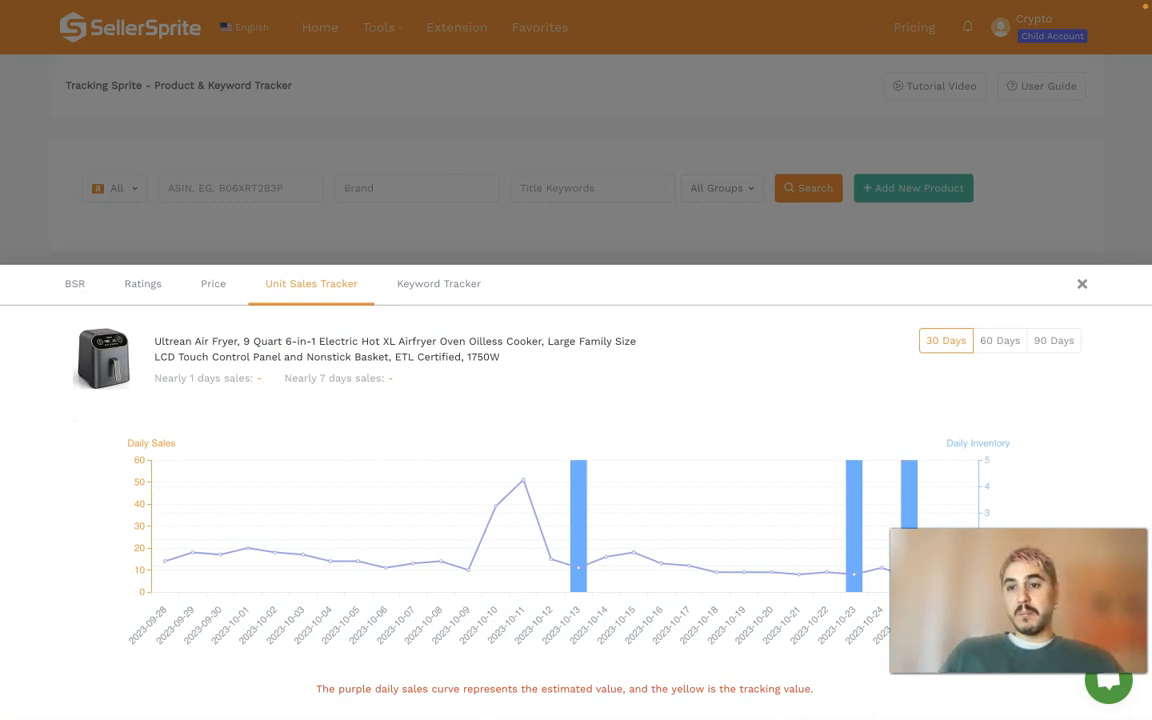
{"action": "left_click", "coordinate": [1082, 284]}
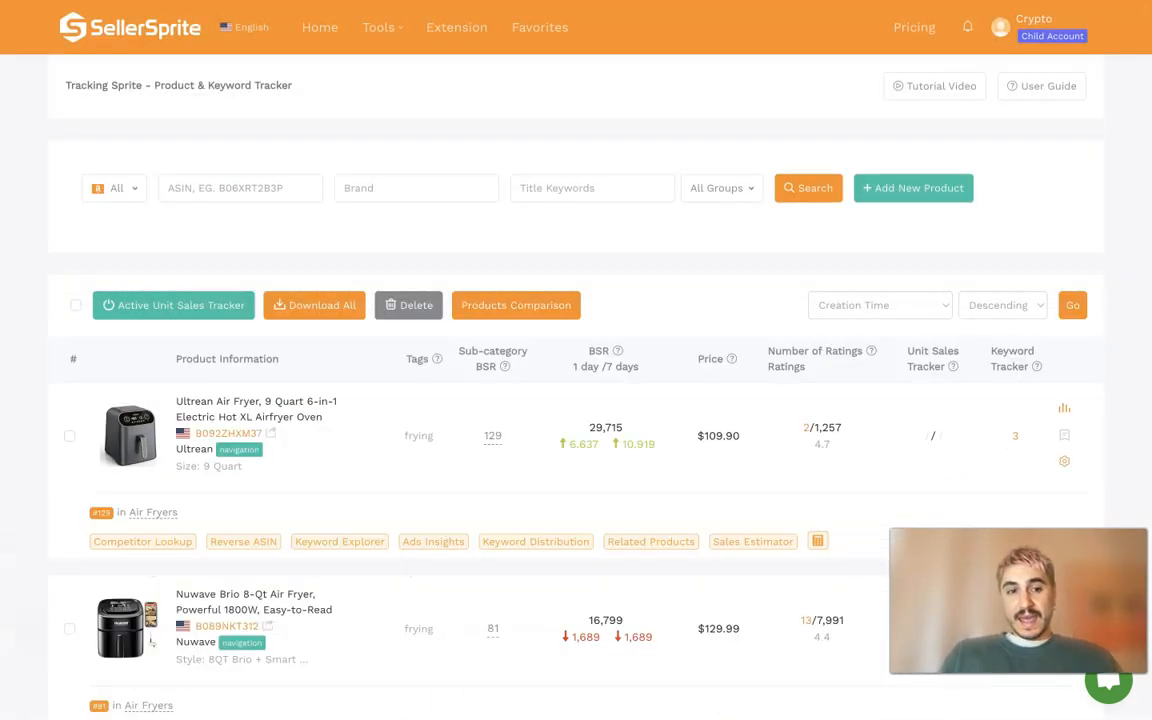